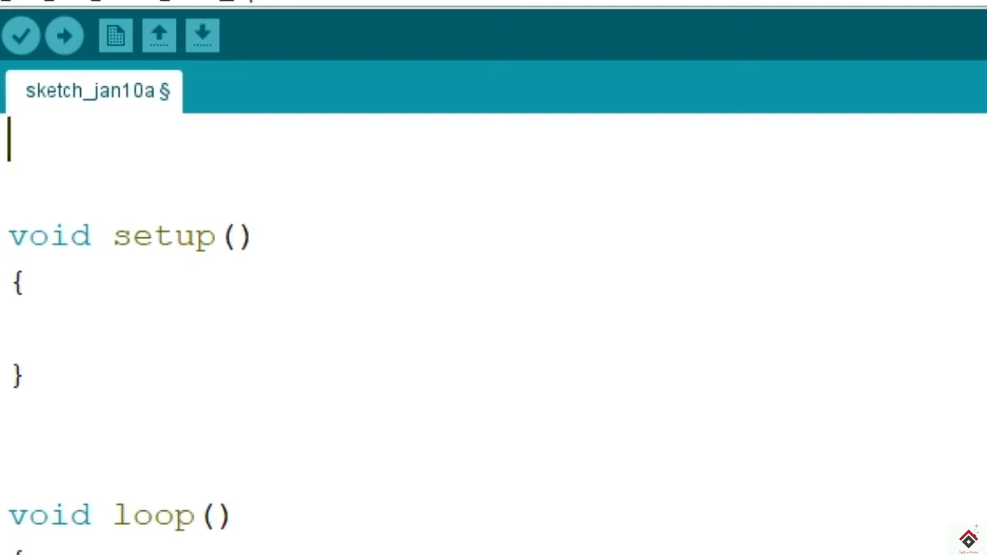
# Declare int pin variables a=2, b=3 … g=8 on separate lines above setup().
pyautogui.write('int a')
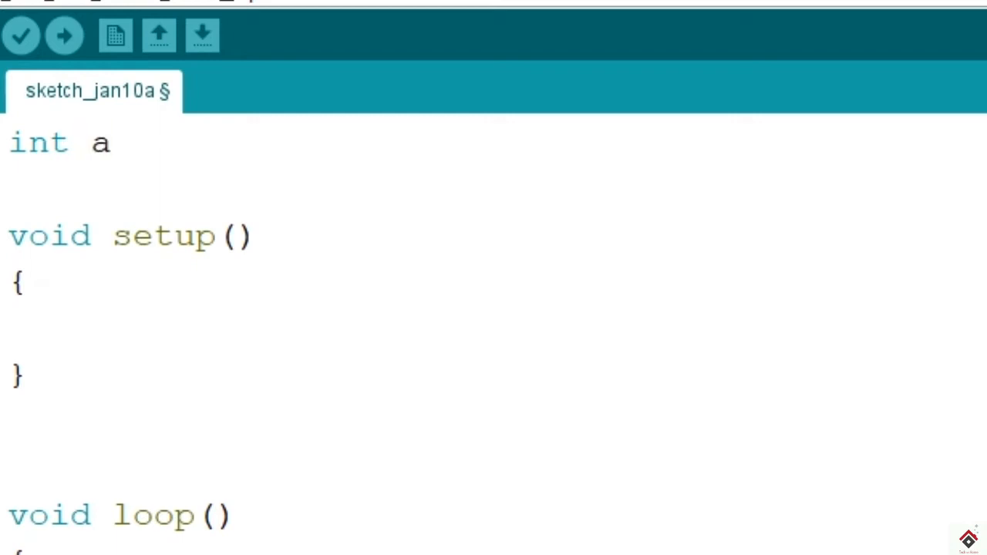
pyautogui.write('=')
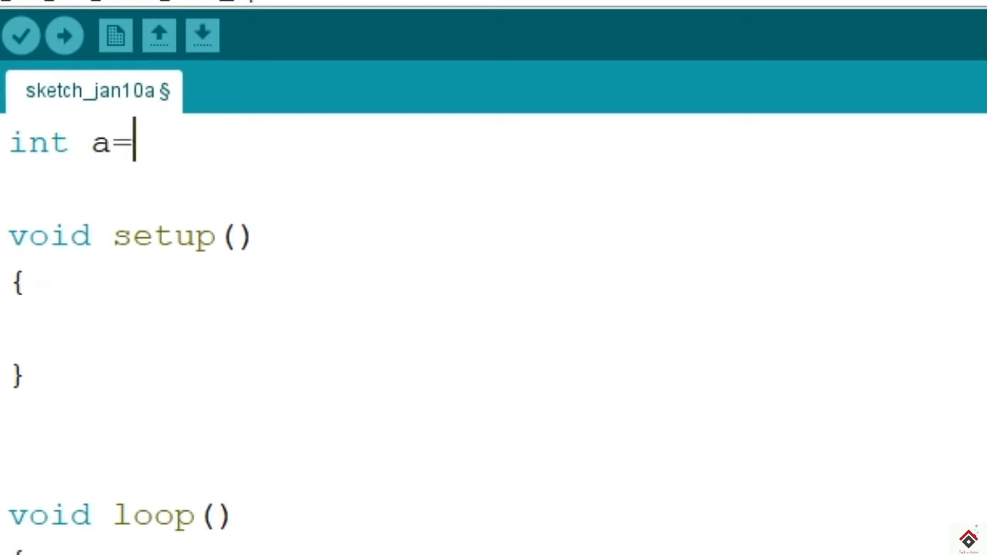
pyautogui.write('2;')
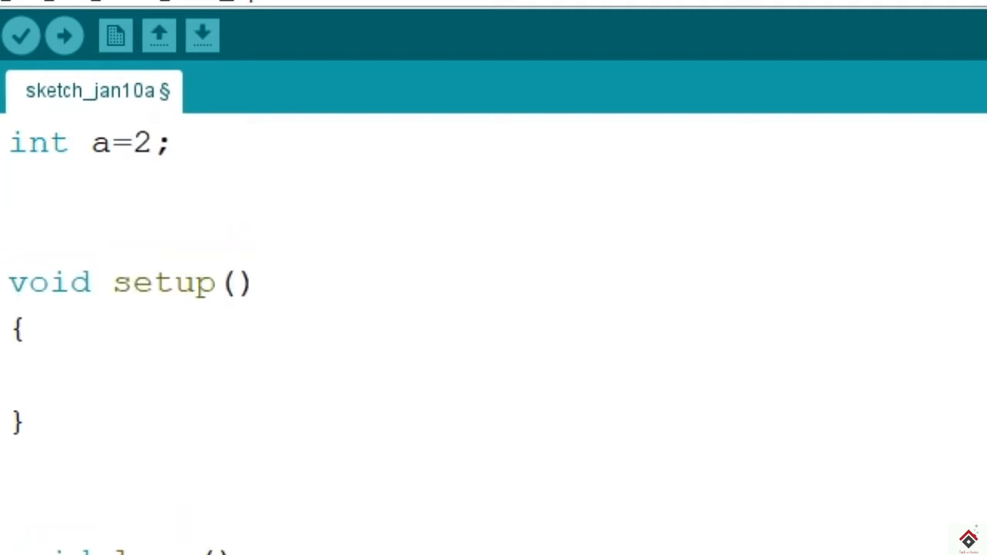
pyautogui.write('int')
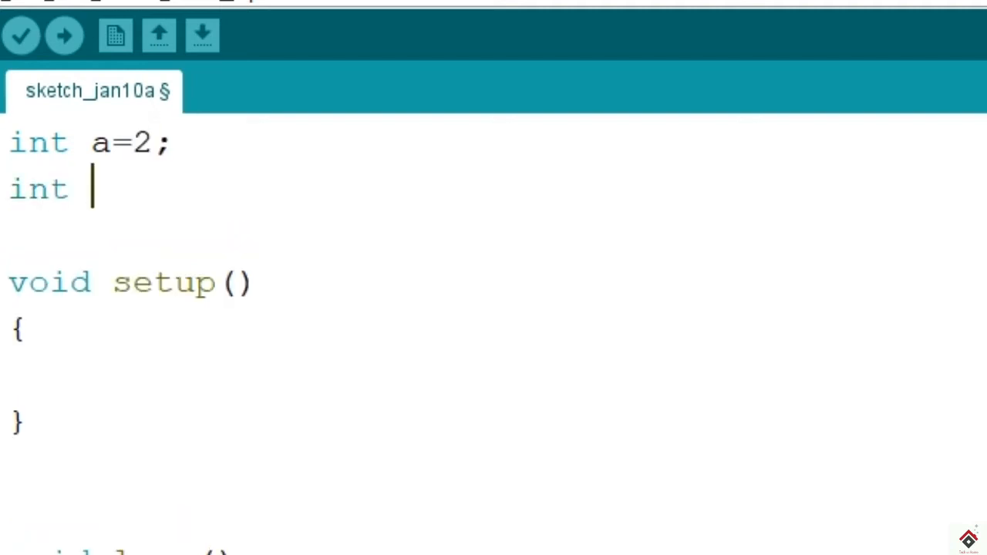
pyautogui.write('b')
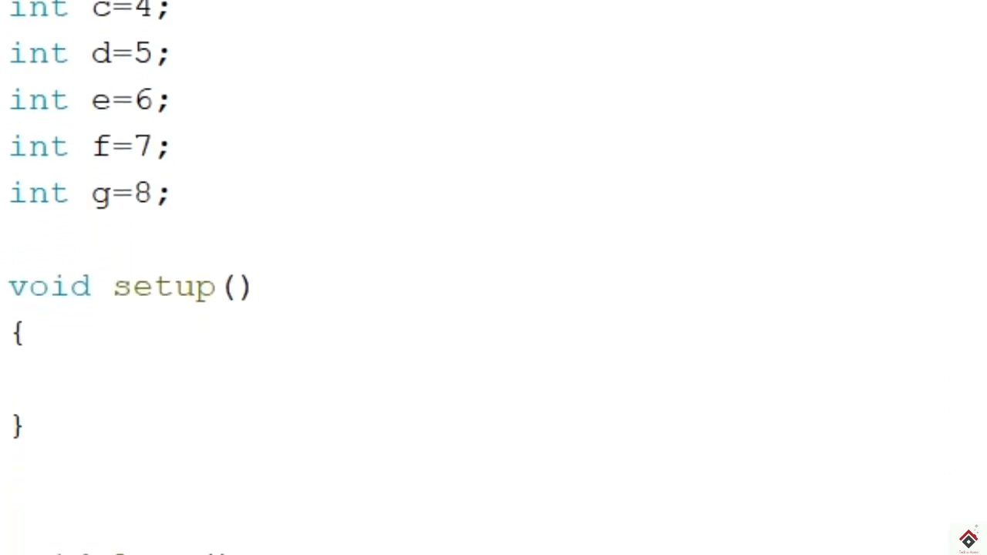
pyautogui.scroll(-3)
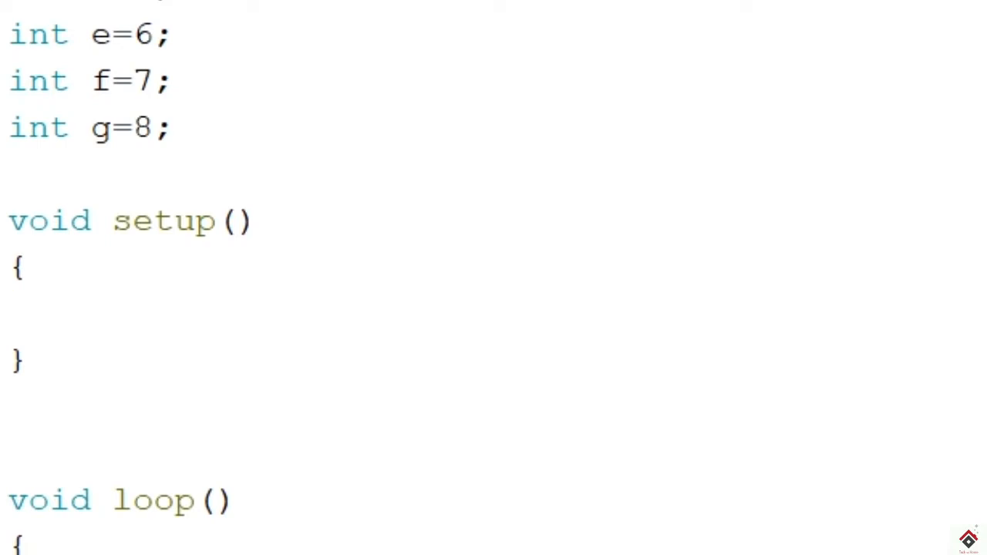
# Add pinMode(…, OUTPUT) calls for pins 2 through 8 inside setup().
pyautogui.write('pinMode(2,OUTPUT);')
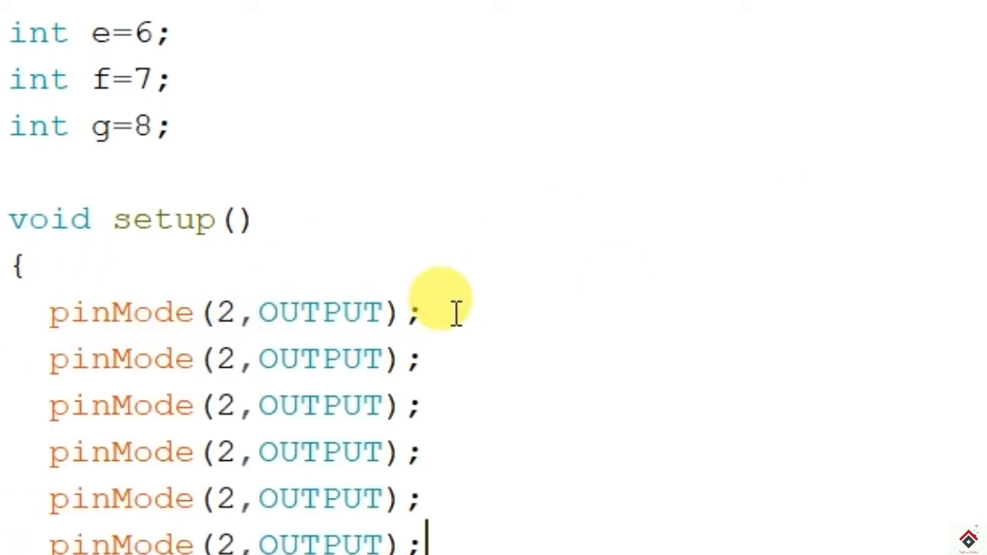
pyautogui.scroll(-3)
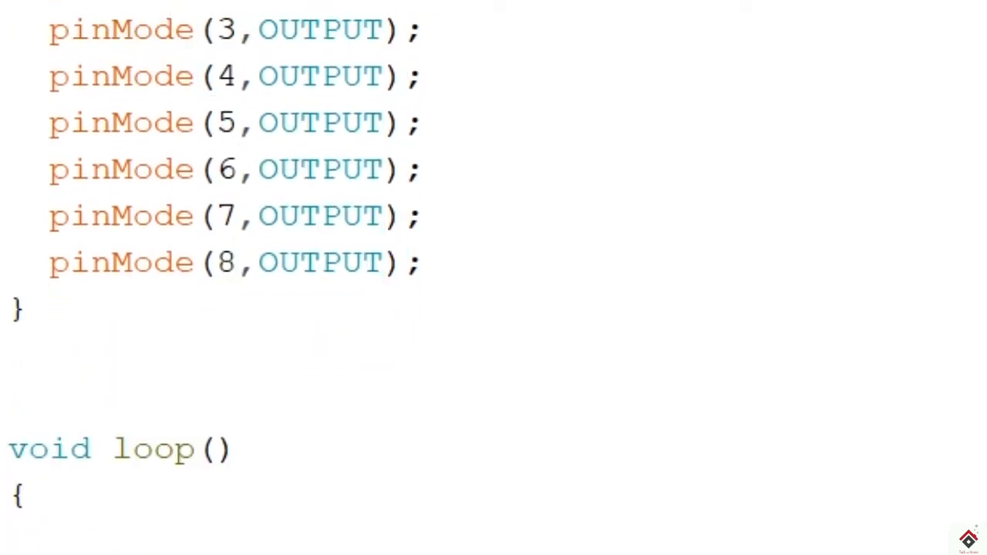
pyautogui.scroll(-3)
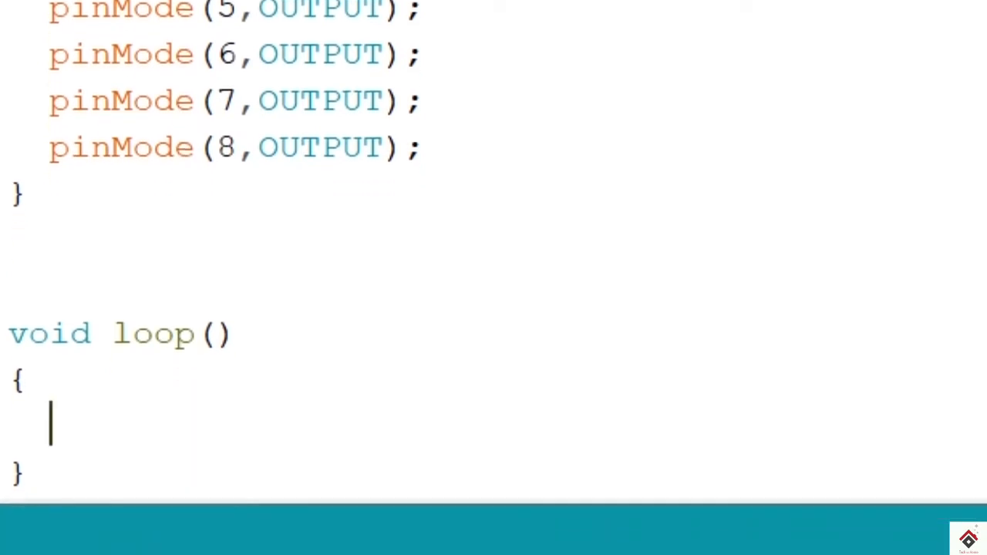
# In loop(), digitalWrite a–f HIGH and g LOW, followed by delay(20).
pyautogui.write('digitalWrite(a, LOW);')
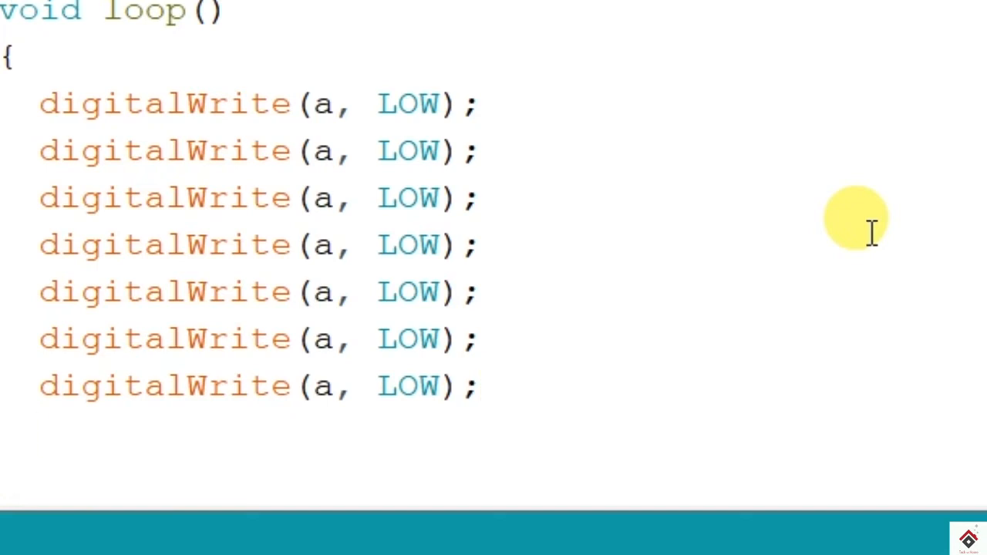
pyautogui.write('delay() (')
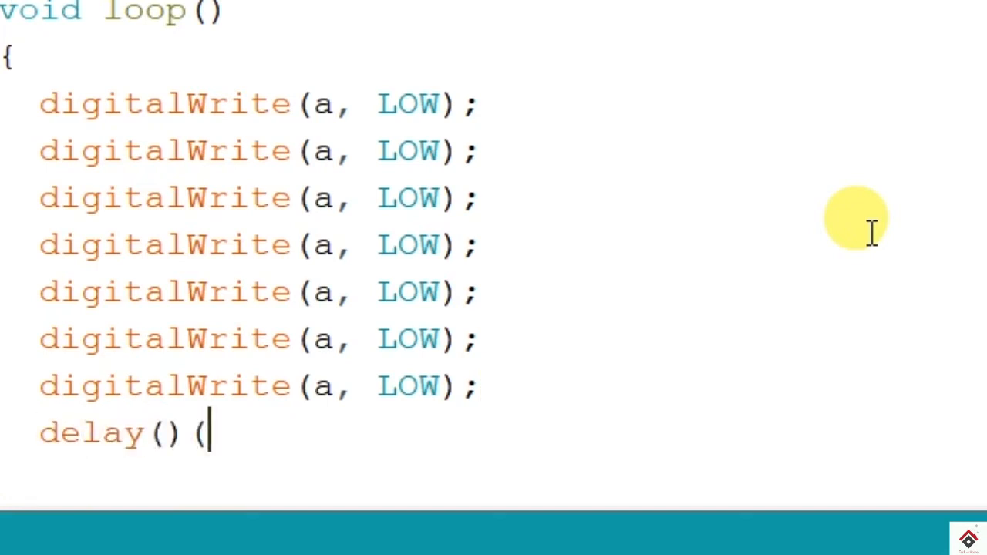
pyautogui.write('20);')
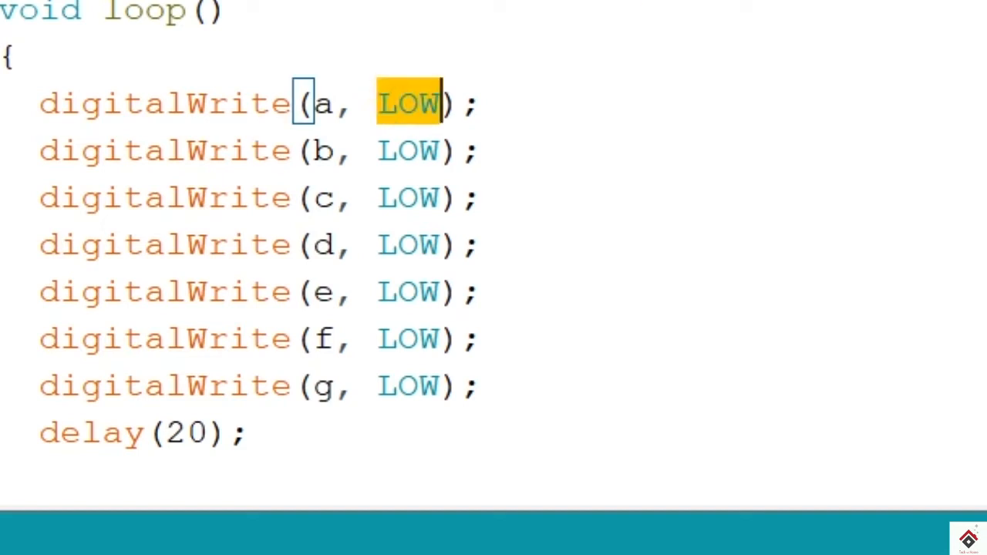
pyautogui.write('HIGH')
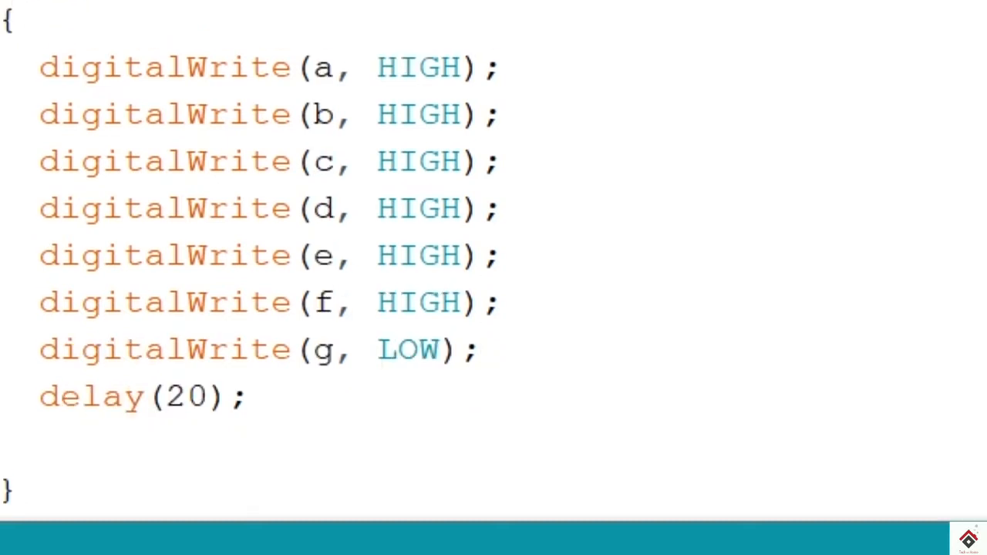
pyautogui.scroll(3)
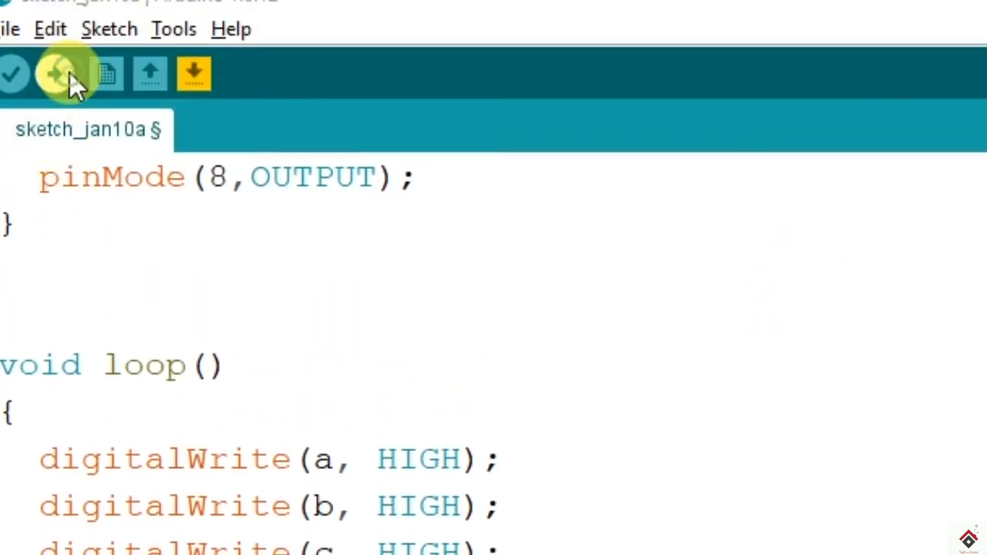
# Upload the sketch, then make a–d and g HIGH with e and f LOW.
pyautogui.click(52, 74)
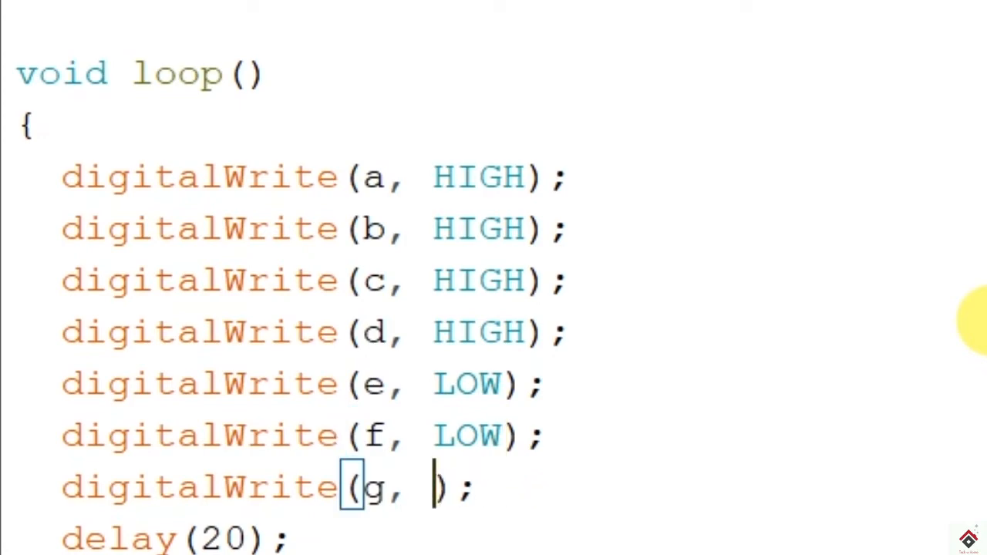
pyautogui.write('HIGH')
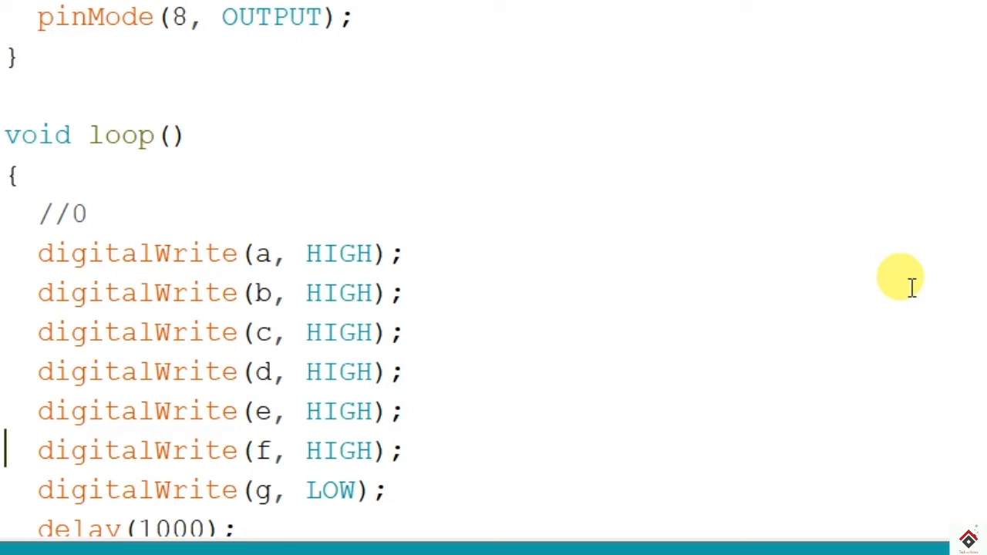
# Add digit-pattern blocks commented //0 through //4, each ending with delay(1000).
pyautogui.scroll(-3)
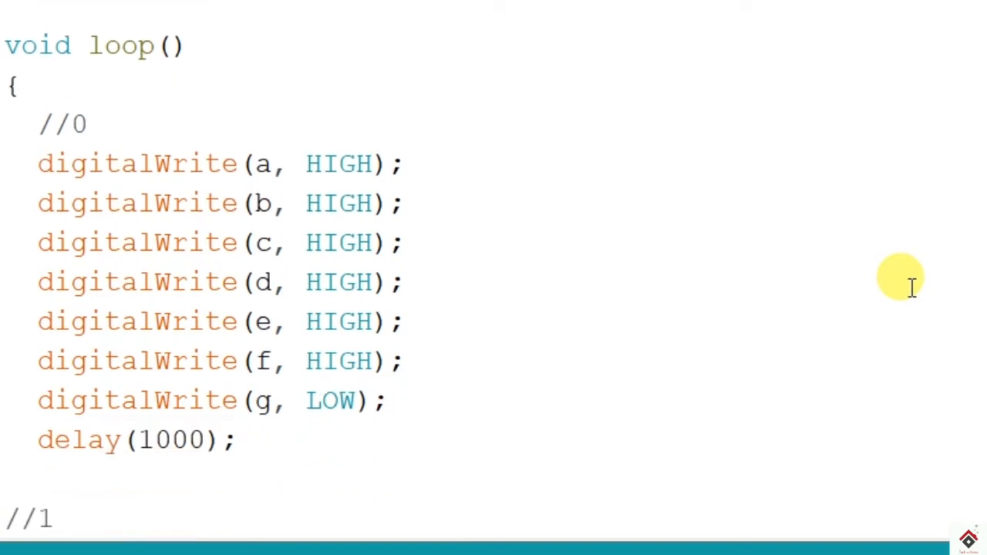
pyautogui.scroll(-3)
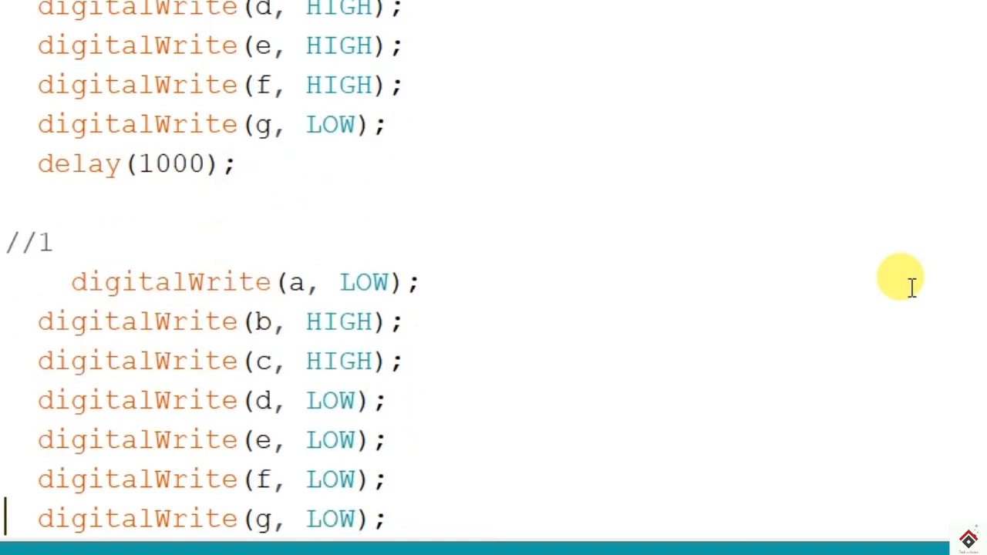
pyautogui.scroll(-3)
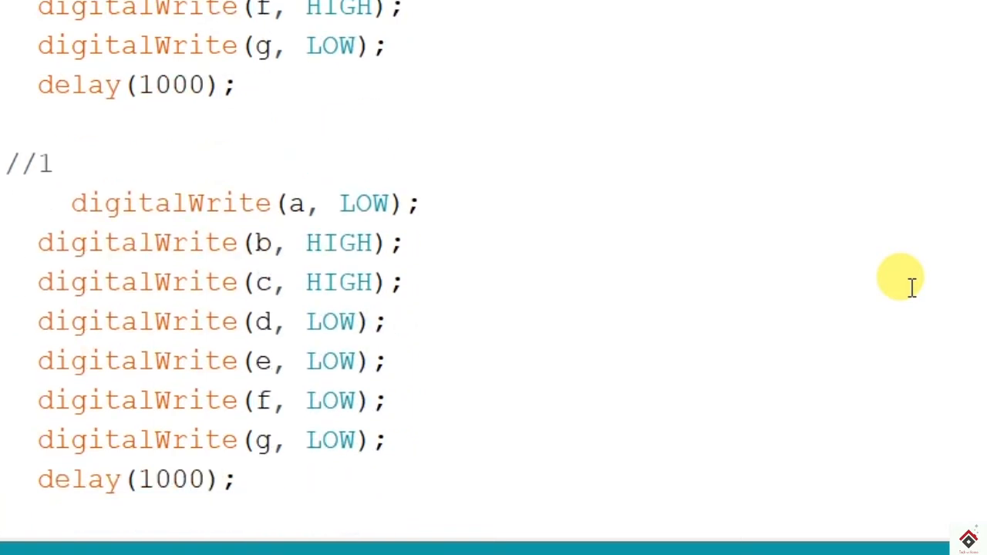
pyautogui.scroll(-3)
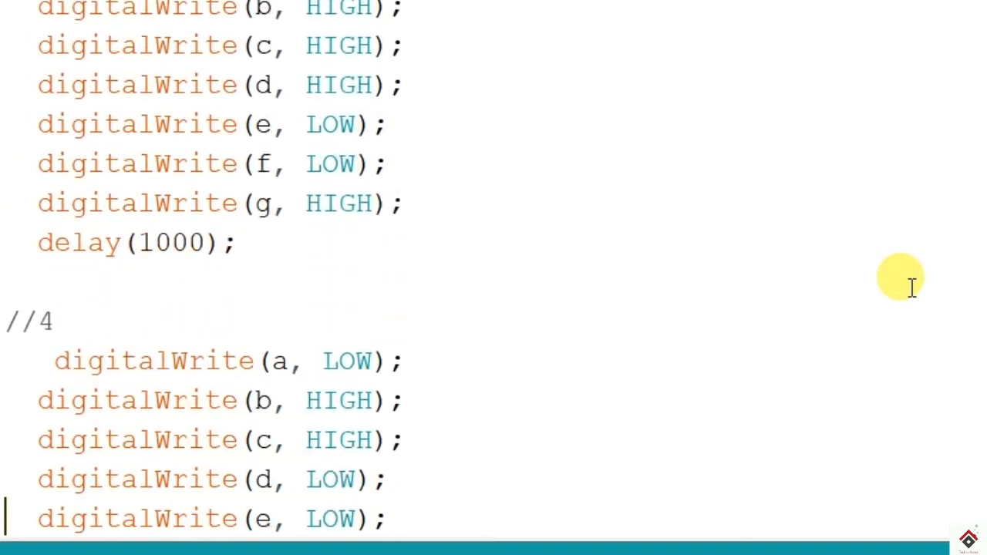
pyautogui.scroll(-3)
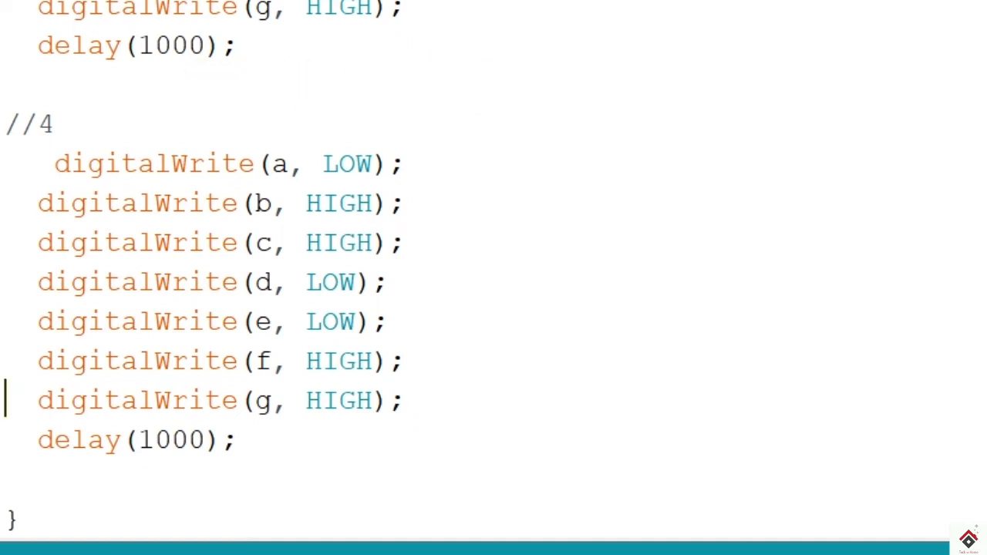
pyautogui.moveTo(440, 224)
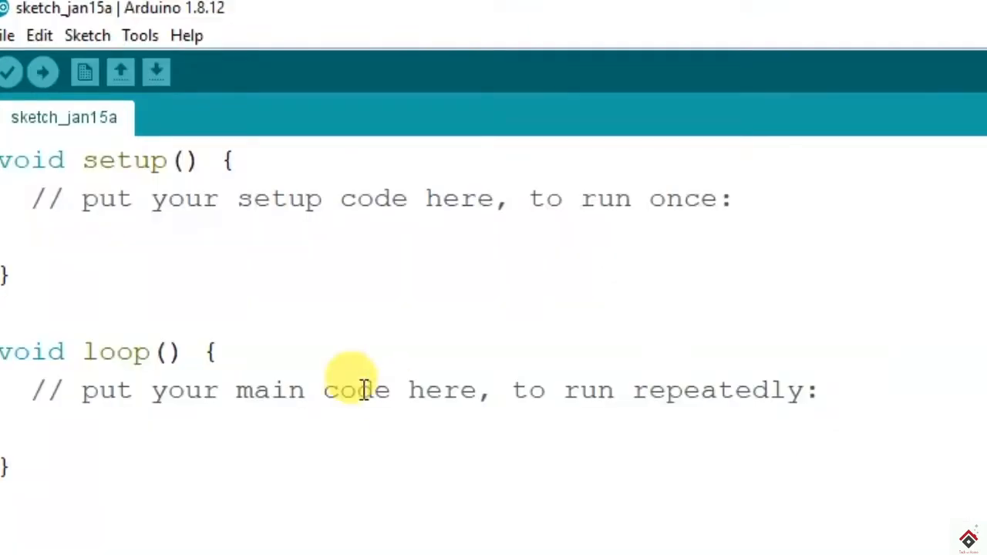
# Find SevSeg in the Library Manager, install version 3.7.0, and close the manager.
pyautogui.click(86, 35)
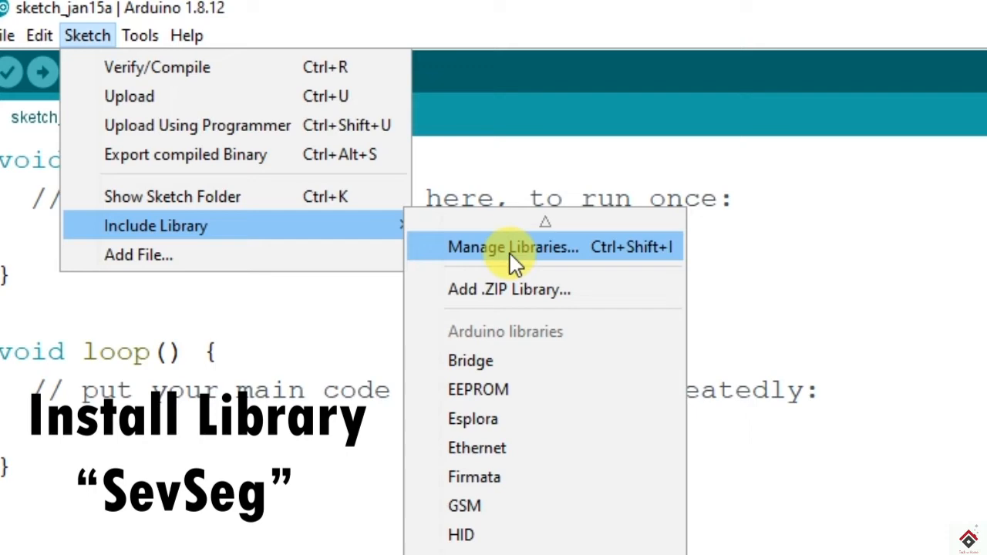
pyautogui.click(513, 247)
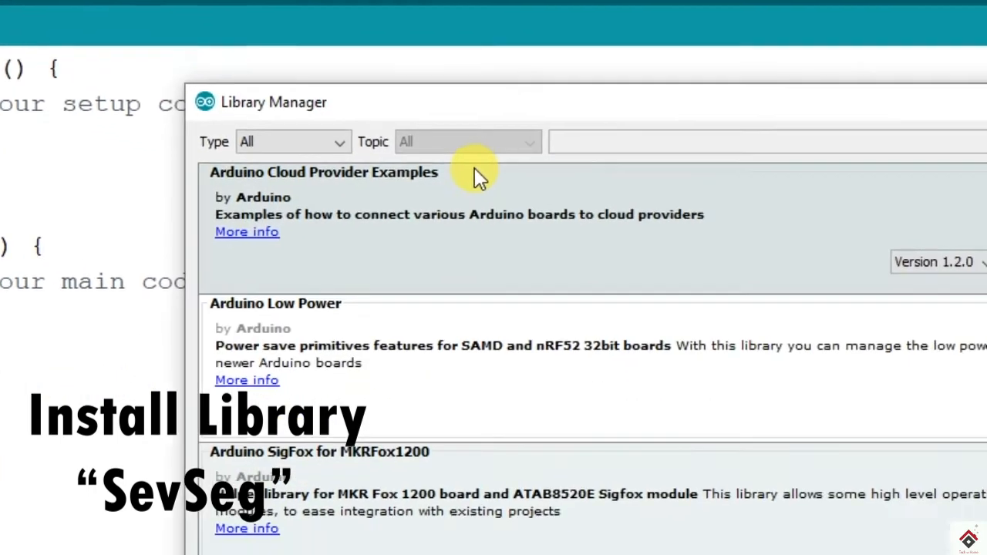
pyautogui.write('s')
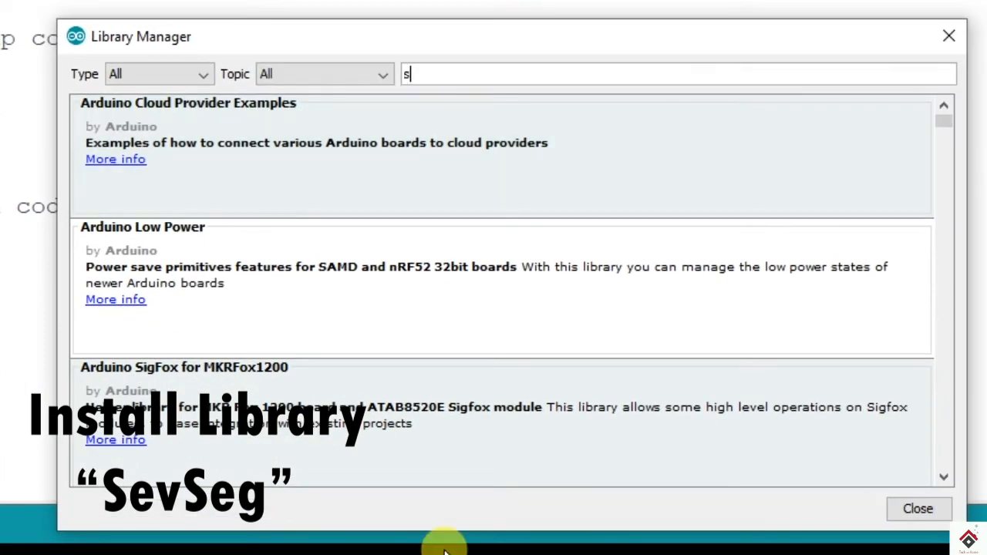
pyautogui.write('evseg')
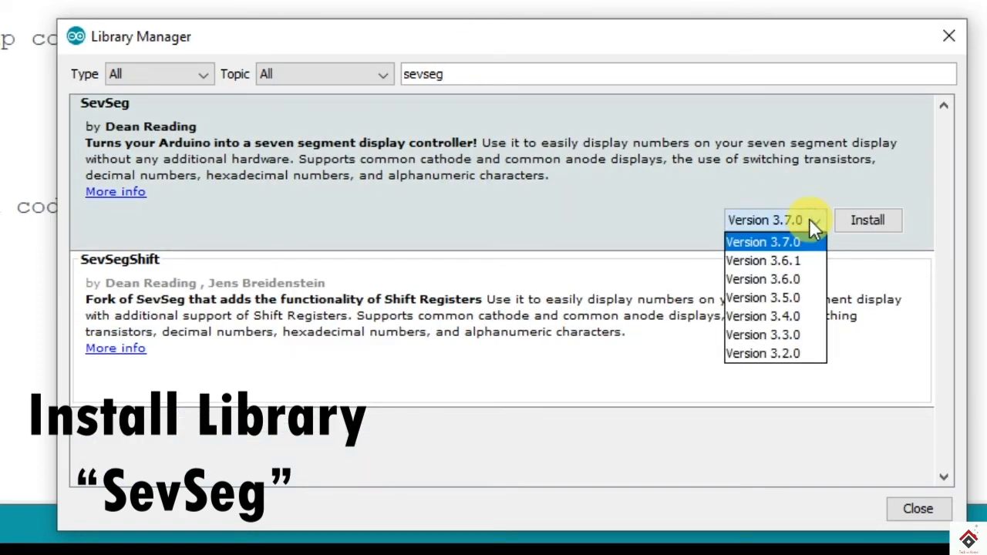
pyautogui.click(867, 219)
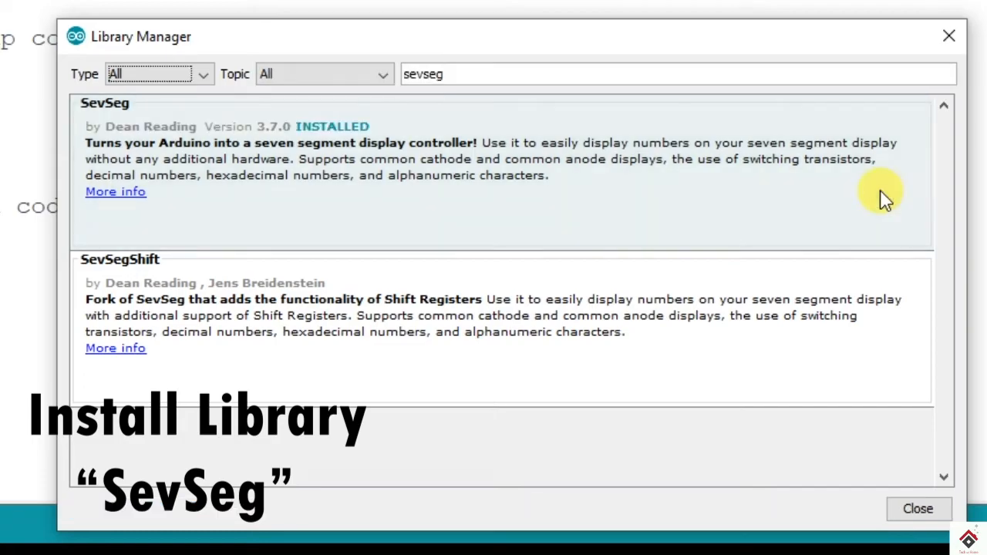
pyautogui.click(917, 508)
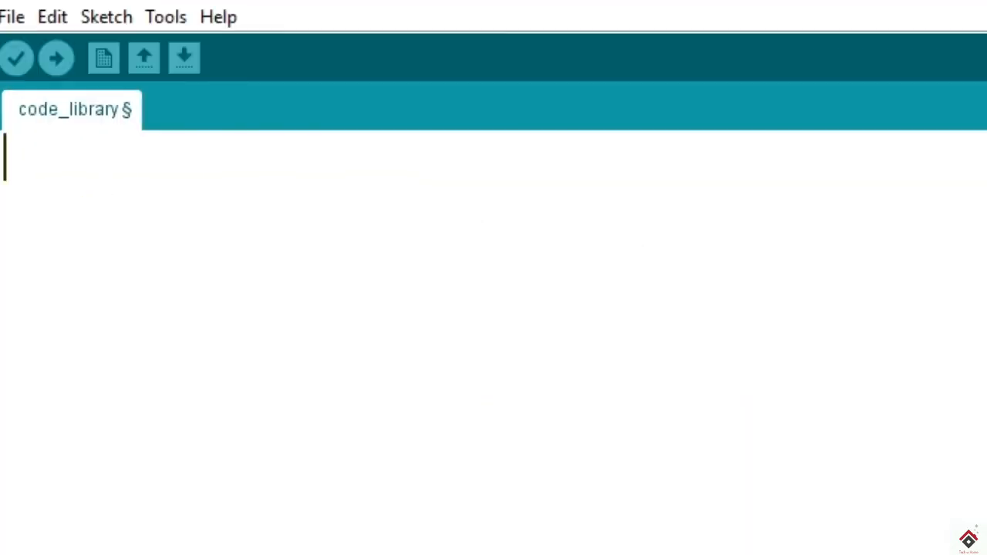
pyautogui.moveTo(17, 57)
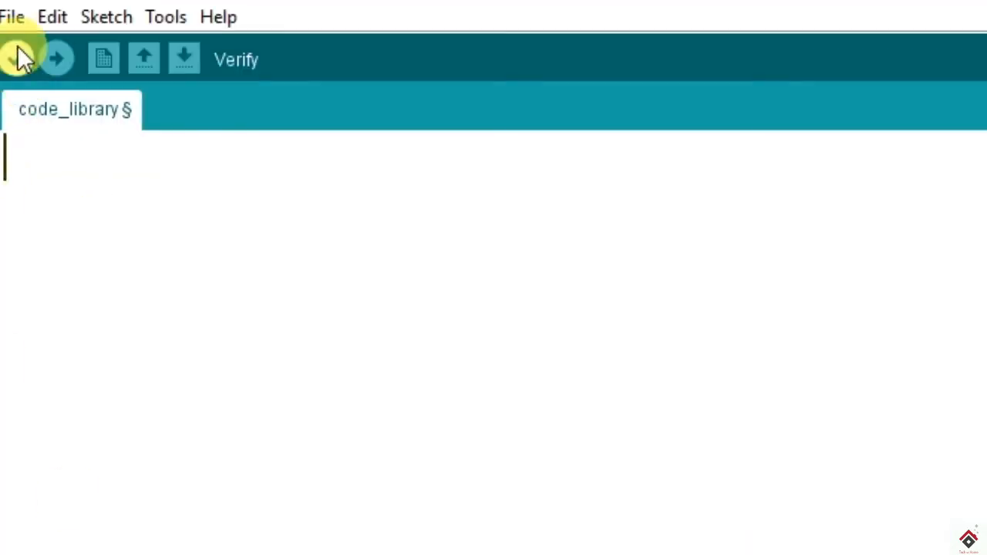
pyautogui.click(12, 16)
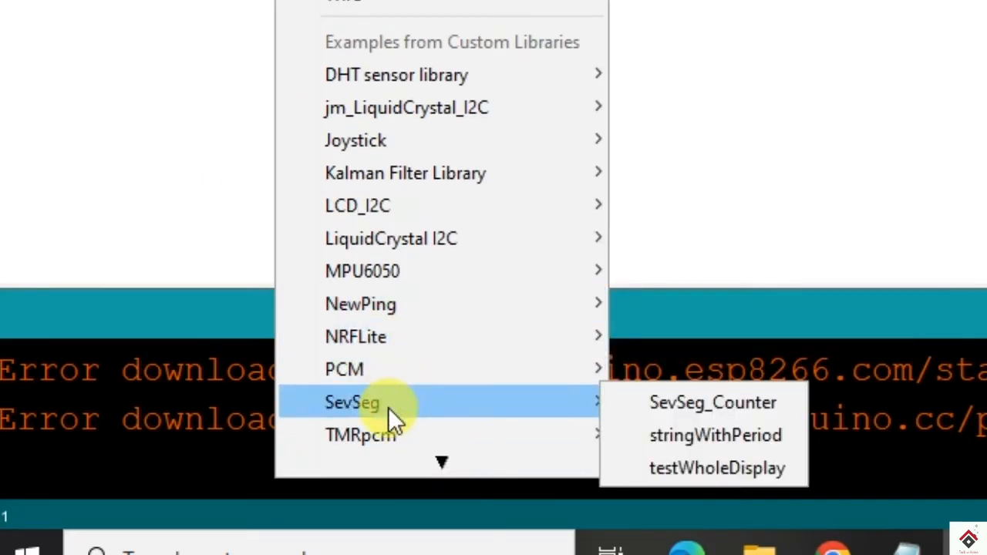
pyautogui.moveTo(717, 468)
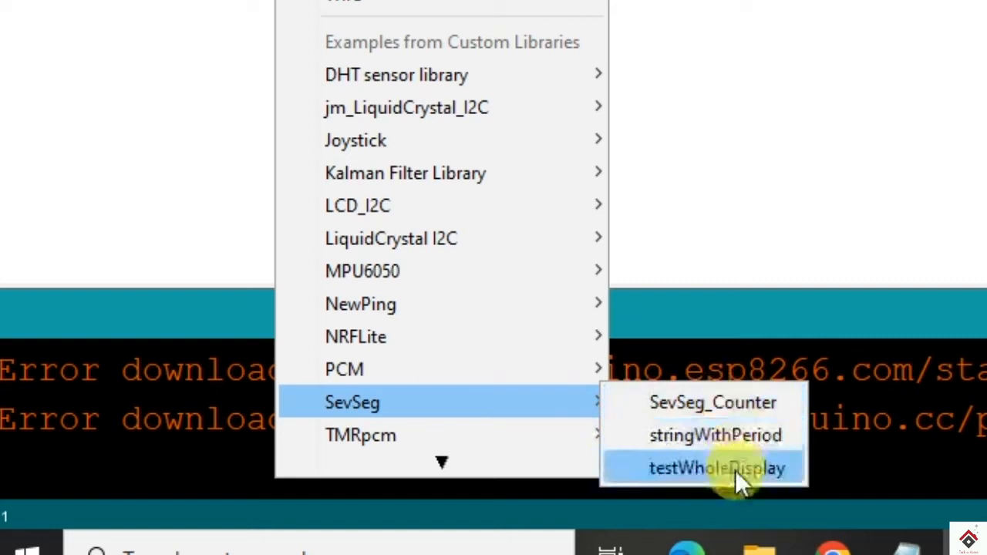
pyautogui.click(716, 468)
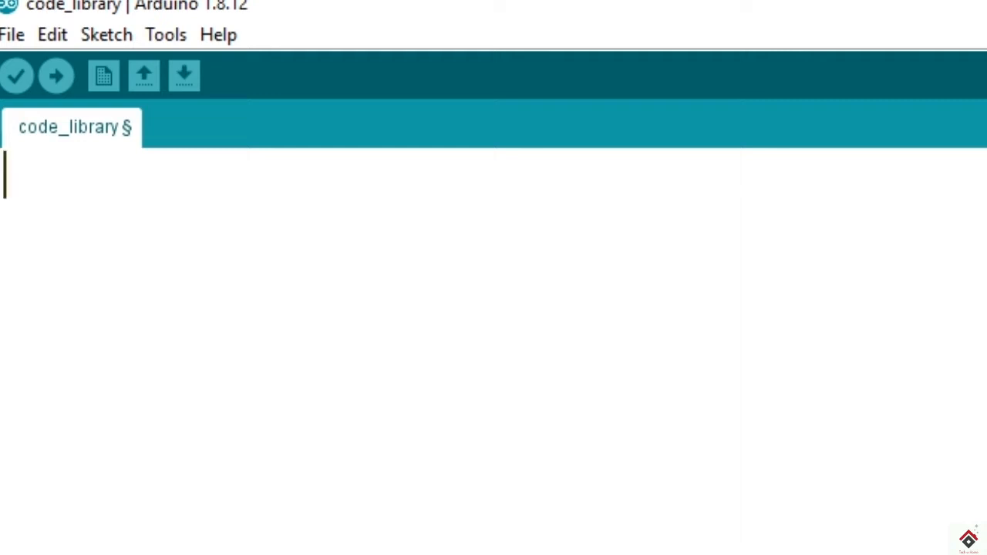
# Add #include "SevSeg.h", declare SevSeg S, and begin void setup(){.
pyautogui.write('#include "Sev"')
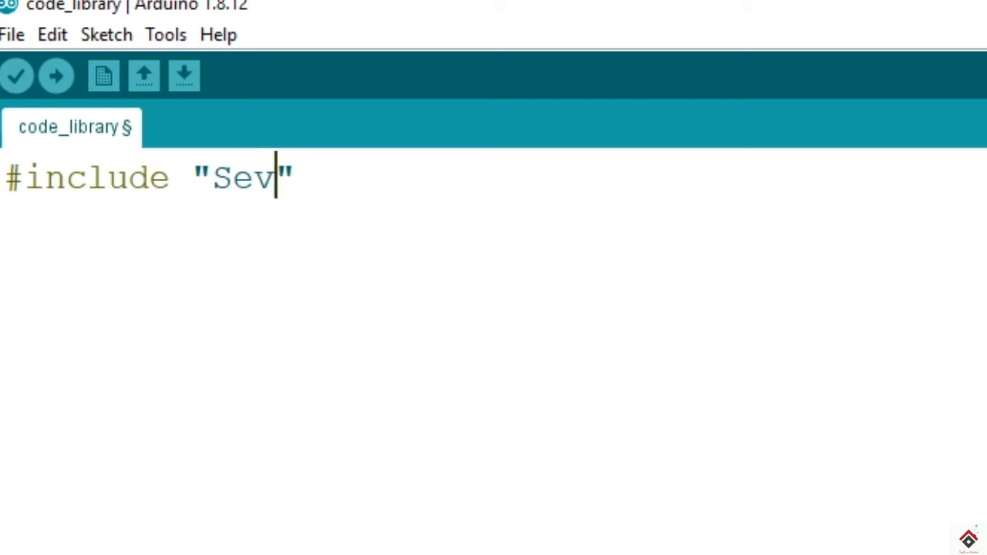
pyautogui.write('Seg.h')
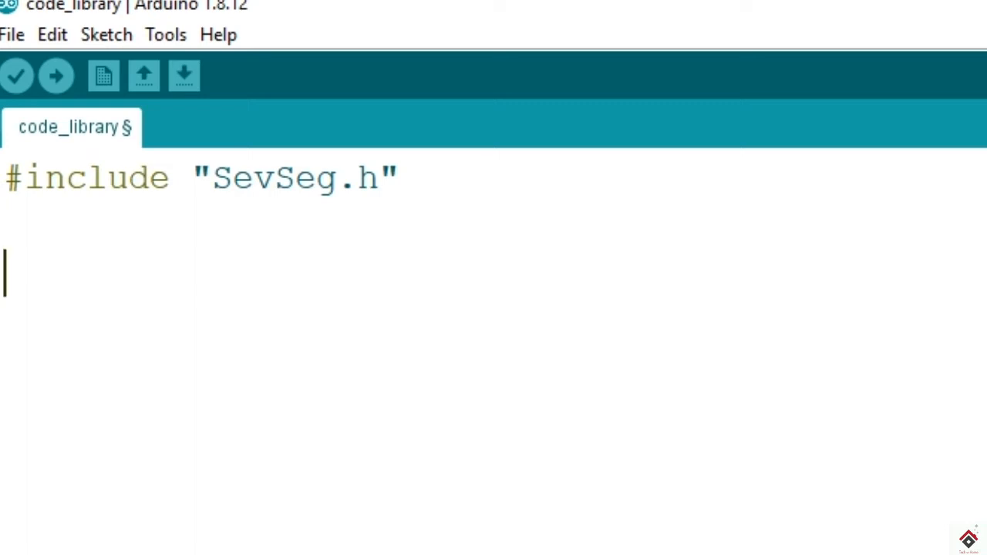
pyautogui.write('SevSe')
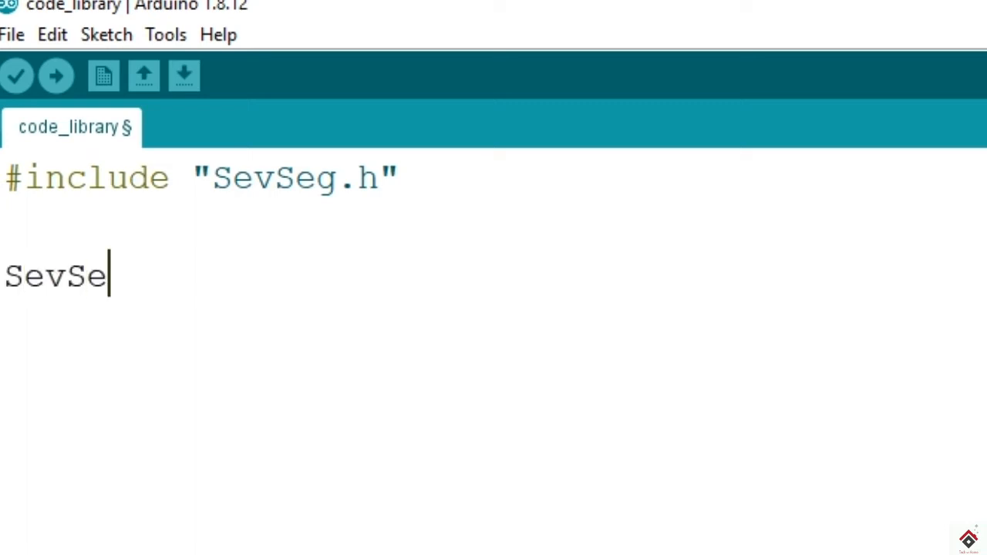
pyautogui.write('g')
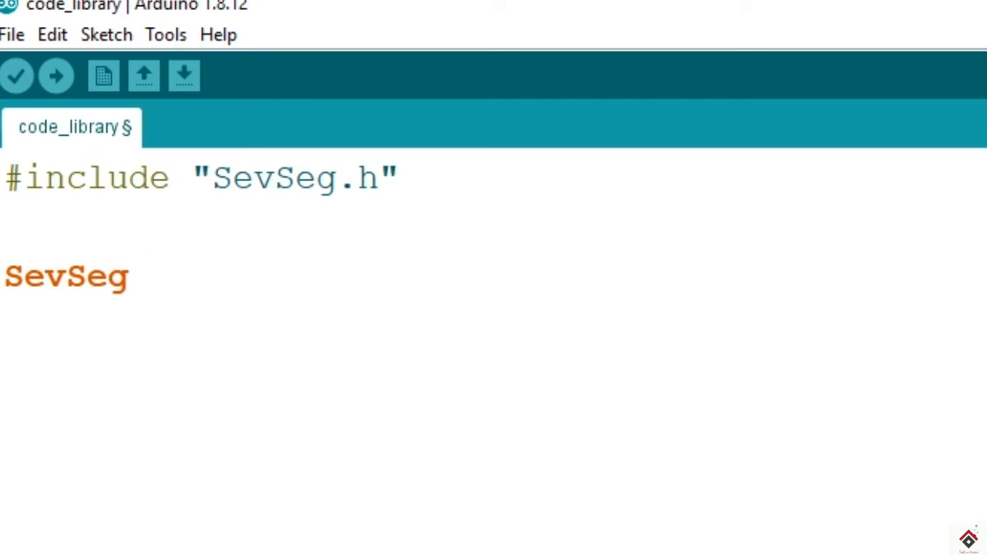
pyautogui.click(150, 273)
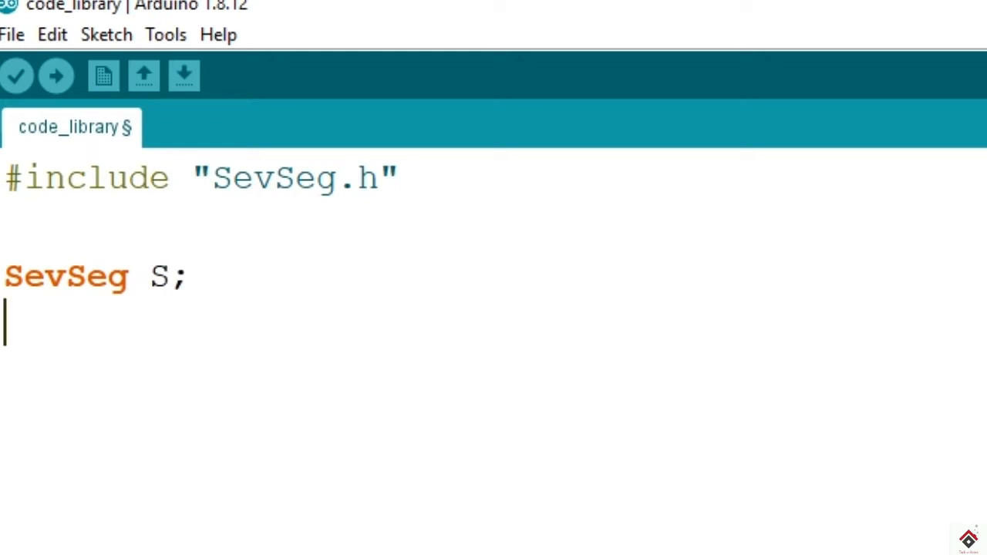
pyautogui.write('void setu')
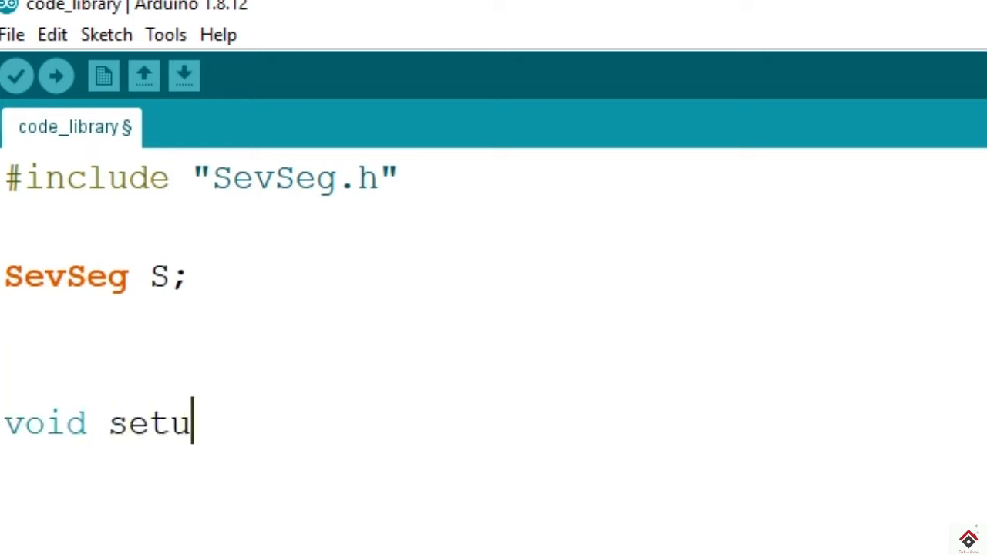
pyautogui.write('p(){')
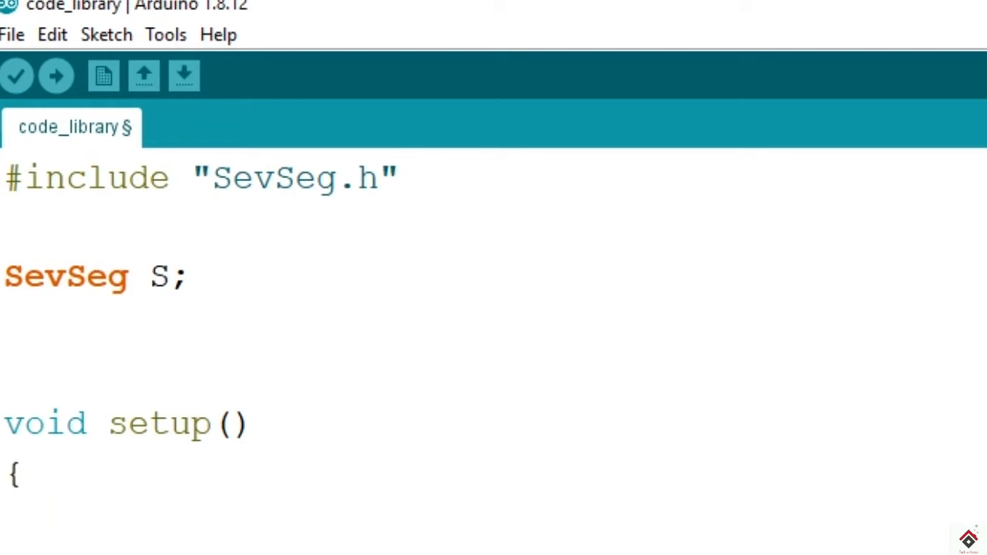
pyautogui.scroll(-3)
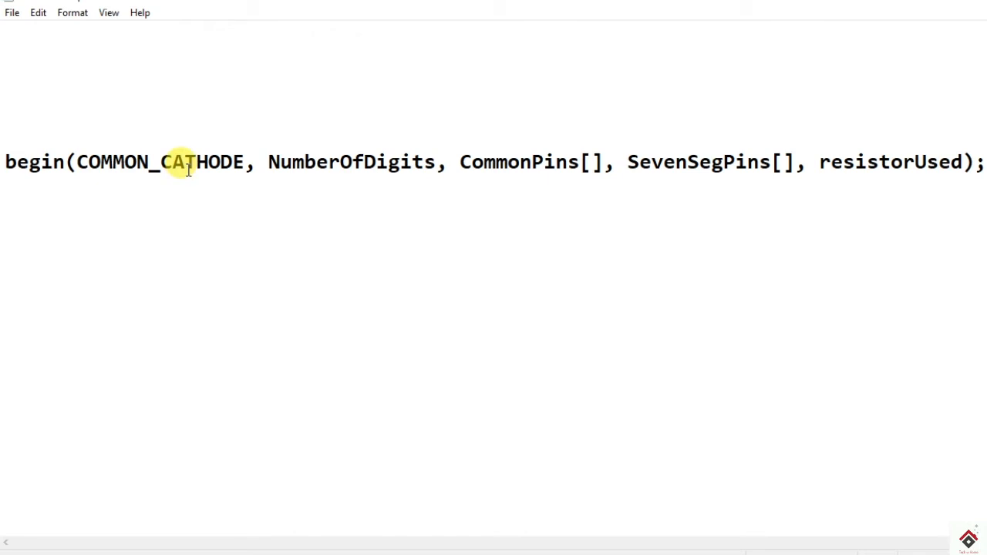
# Highlight begin()'s parameters in Notepad, from COMMON_CATHODE and NumberOfDigits onward.
pyautogui.moveTo(66, 162); pyautogui.dragTo(268, 162)
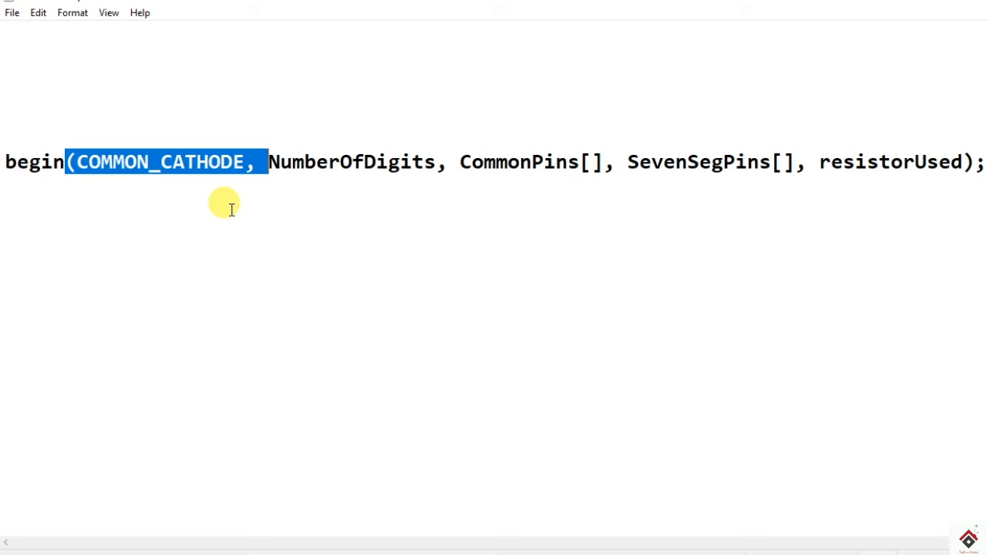
pyautogui.doubleClick(362, 162)
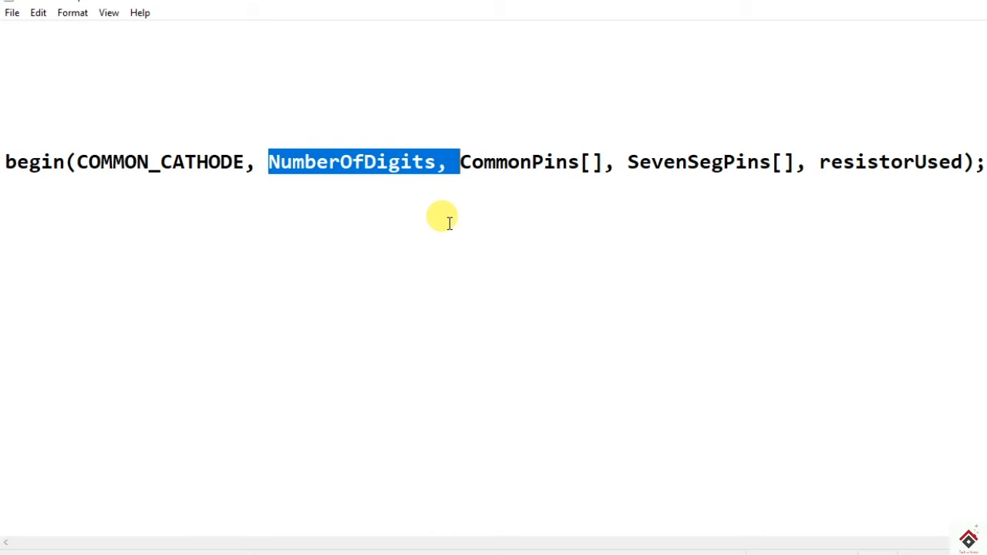
pyautogui.doubleClick(518, 162)
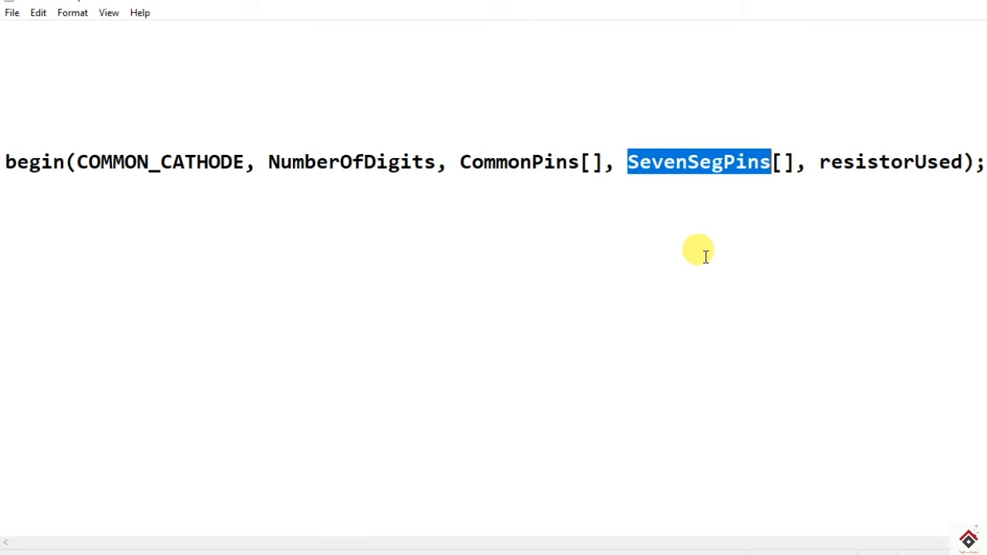
pyautogui.doubleClick(902, 162)
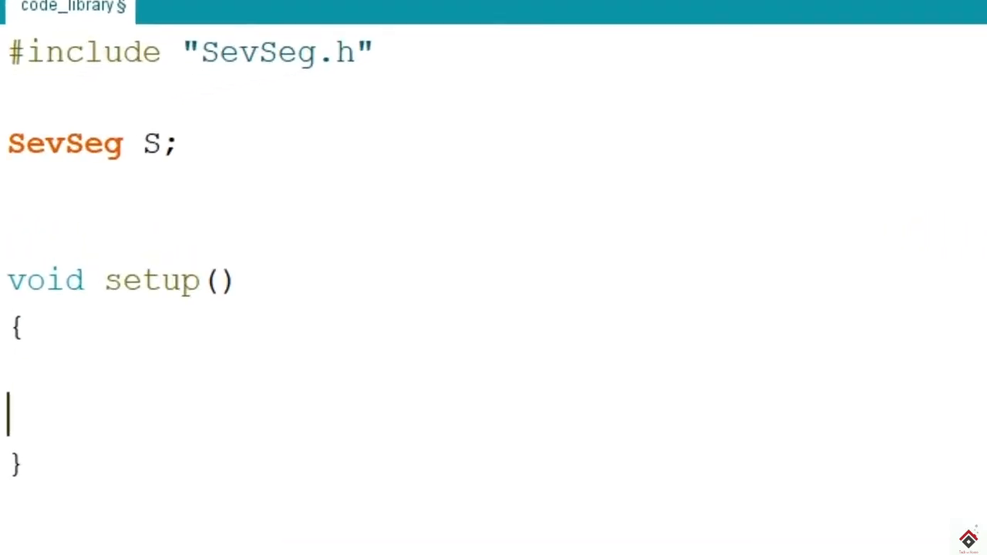
# Type S.begin(COMMON_CATHODE, 1, CommonPins, SegPins) inside setup().
pyautogui.write('S')
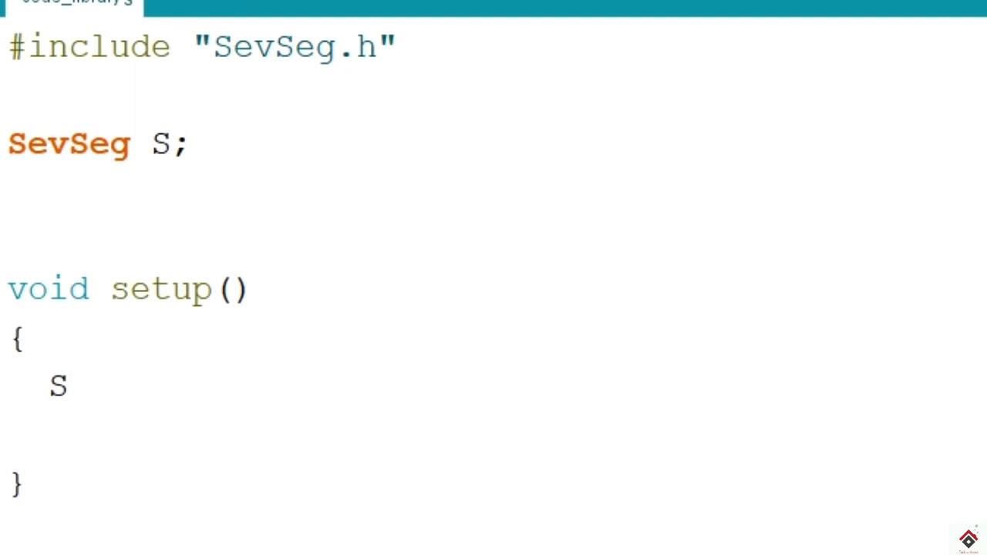
pyautogui.write('.beg')
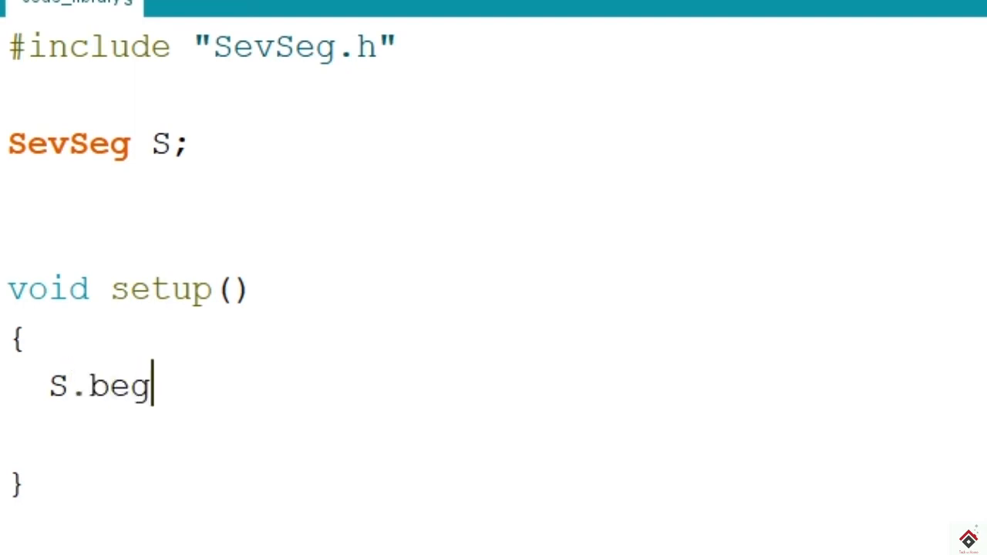
pyautogui.write('in(C)')
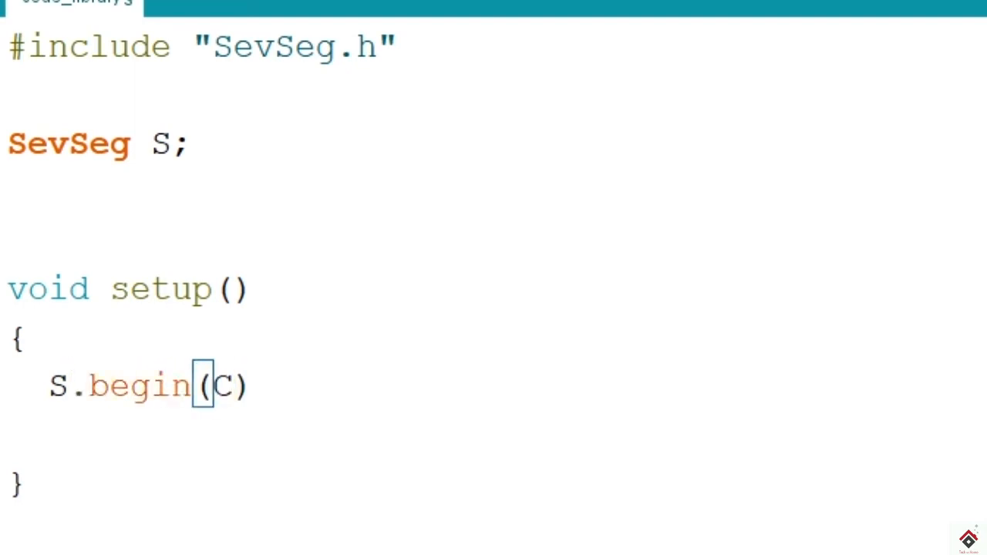
pyautogui.write('OMMON_CATHODE, 1, CommonPins, SegPins')
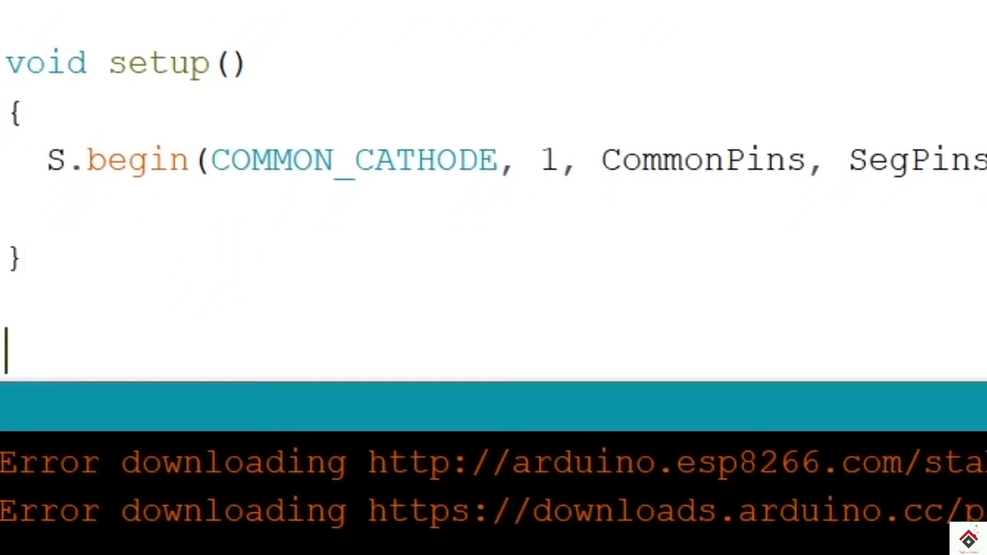
# Start void loop() and call S.setNumber(3).
pyautogui.write('void loop(')
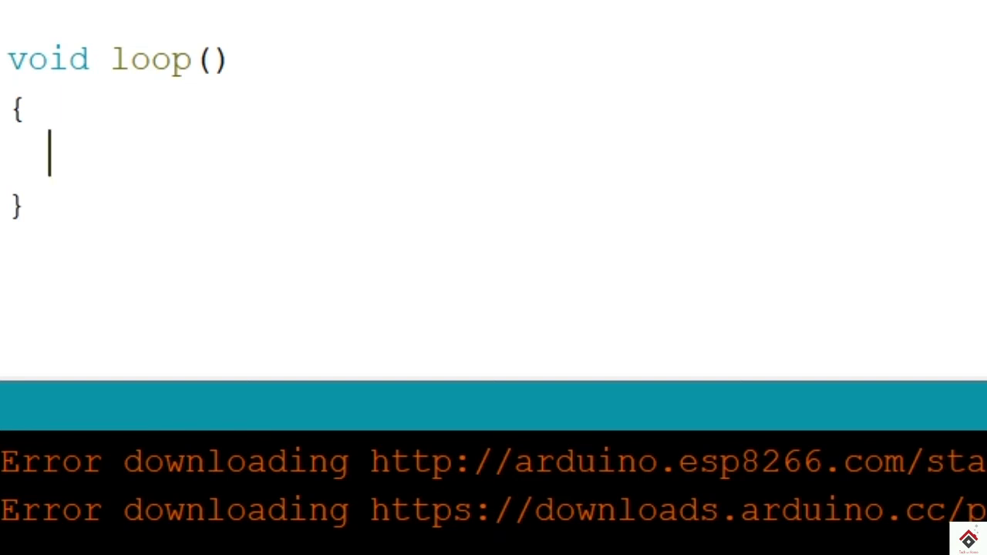
pyautogui.write('s')
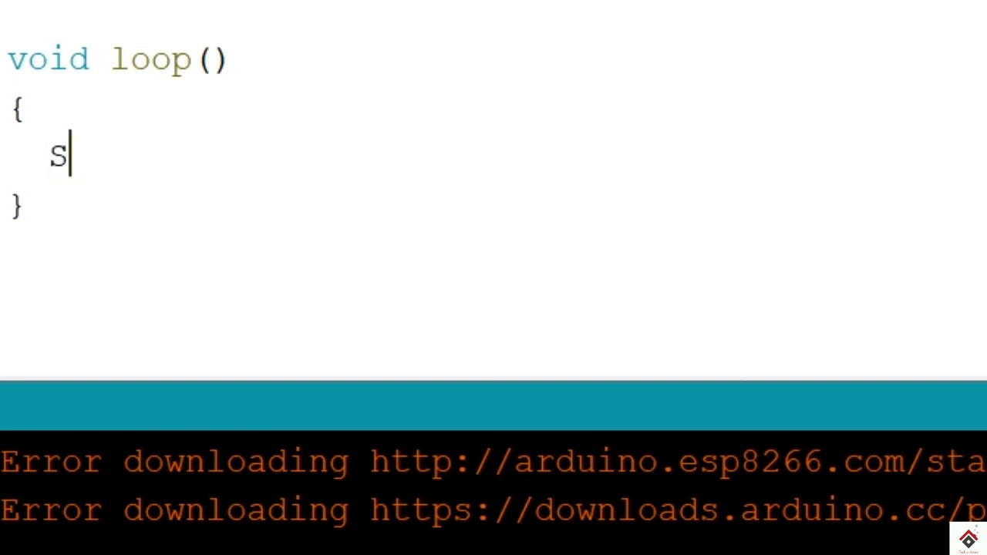
pyautogui.write('.setNu')
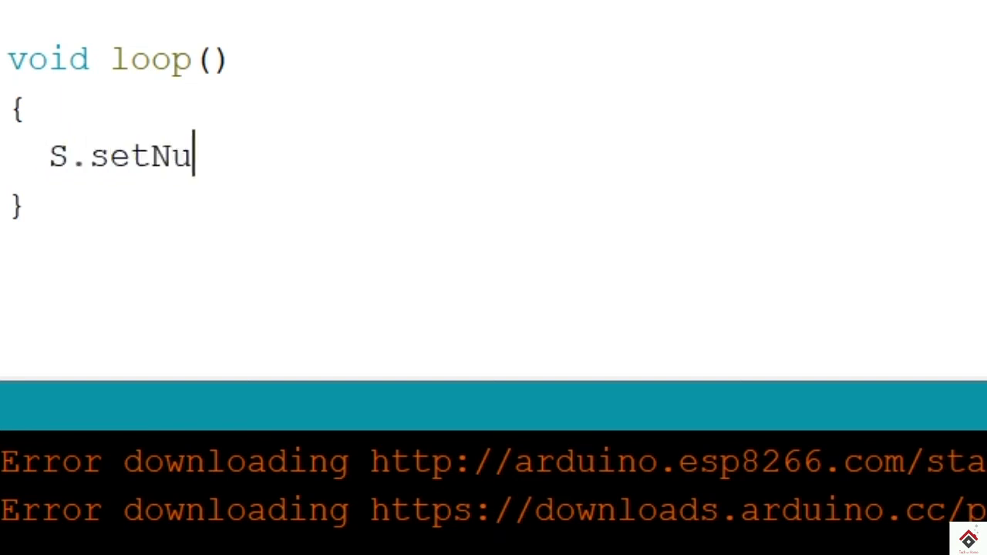
pyautogui.write('mber()')
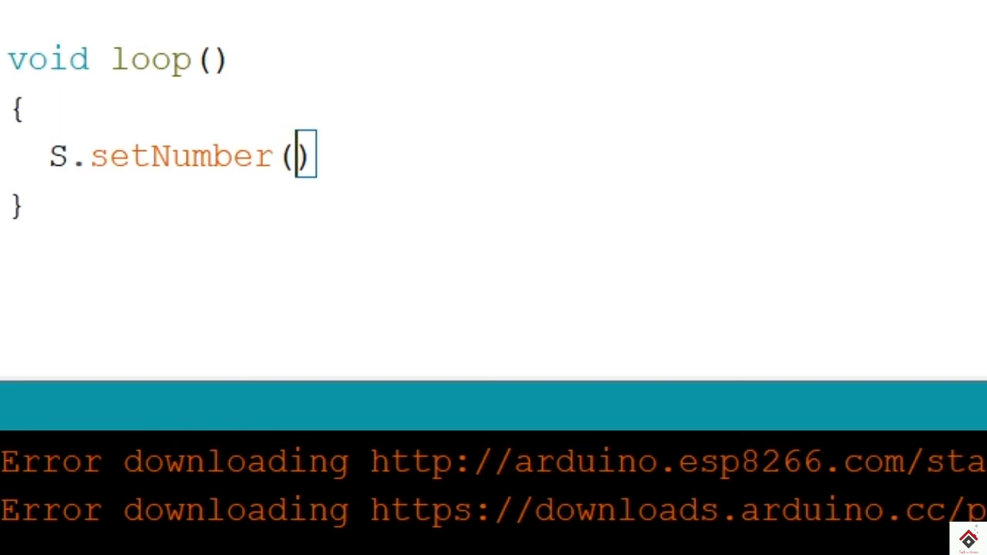
pyautogui.write('3')
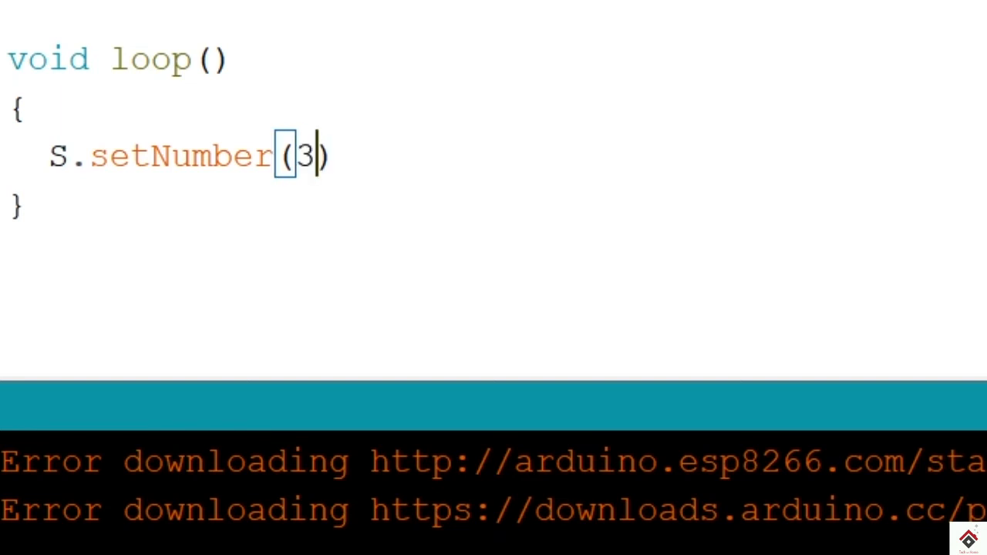
pyautogui.write(';')
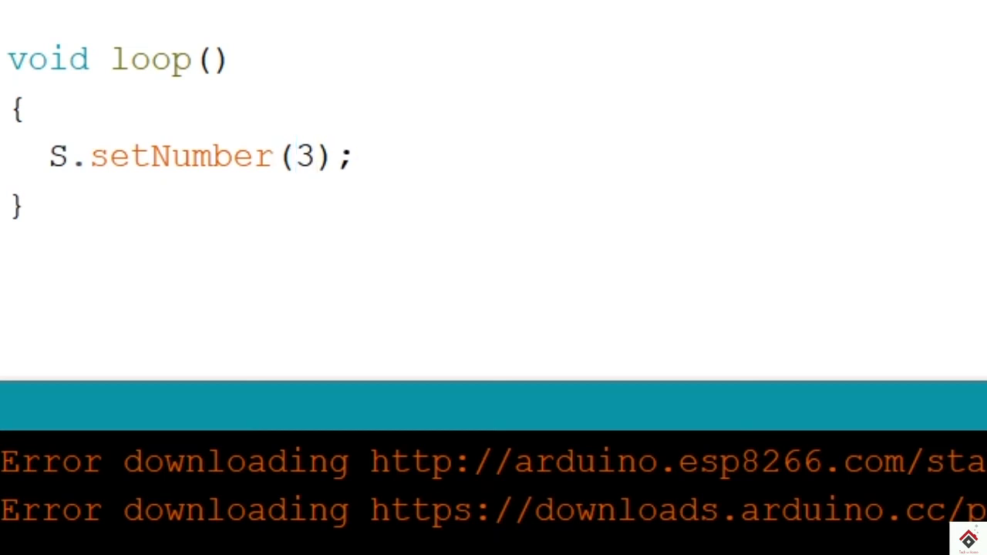
# Follow setNumber with S.refreshDisplay() and delay(100).
pyautogui.write('s.')
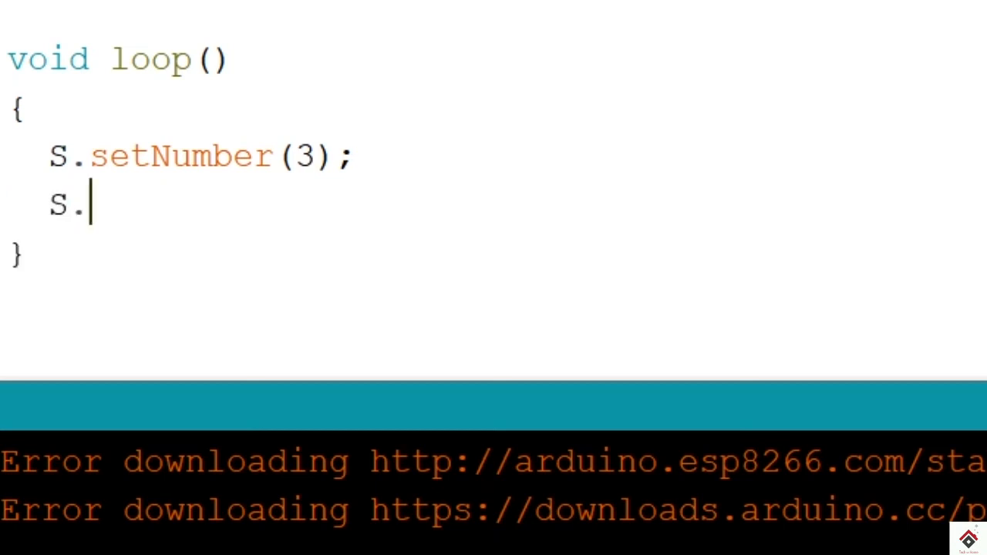
pyautogui.write('refreshDisplay();')
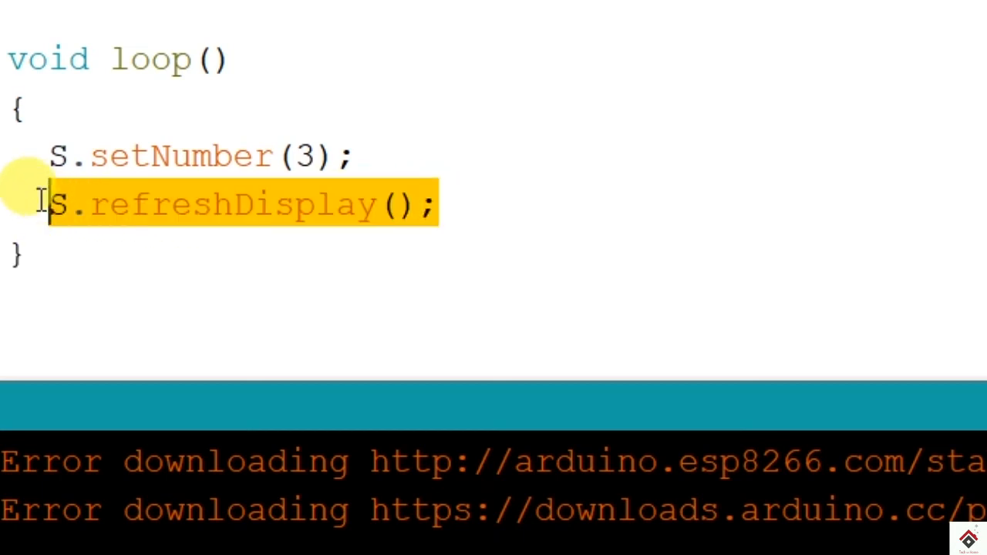
pyautogui.click(451, 204)
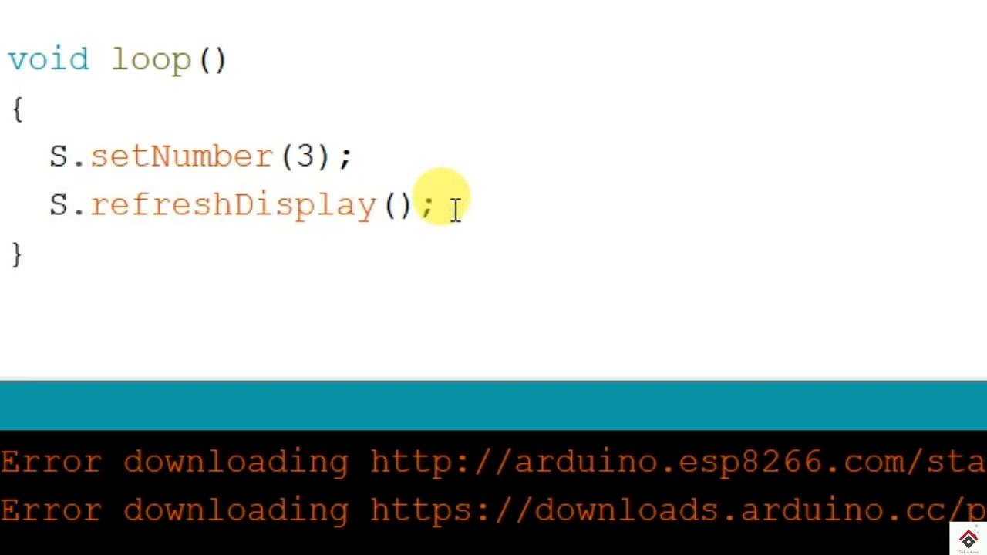
pyautogui.moveTo(501, 193)
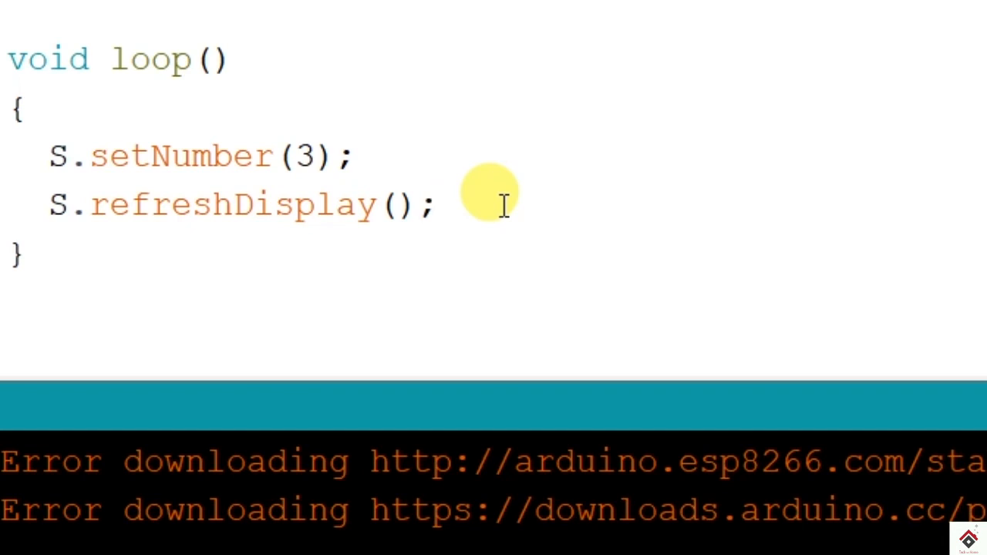
pyautogui.write('dela')
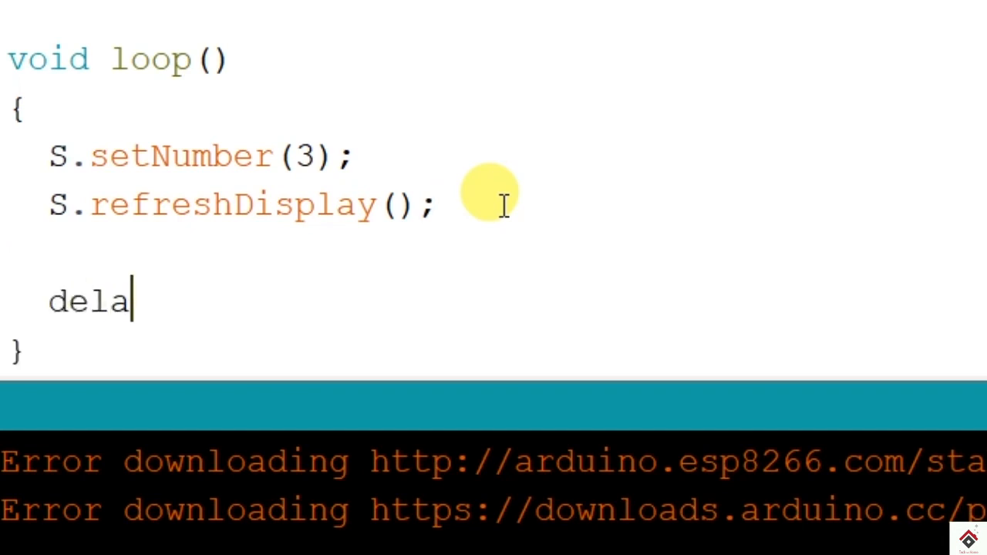
pyautogui.write('y()')
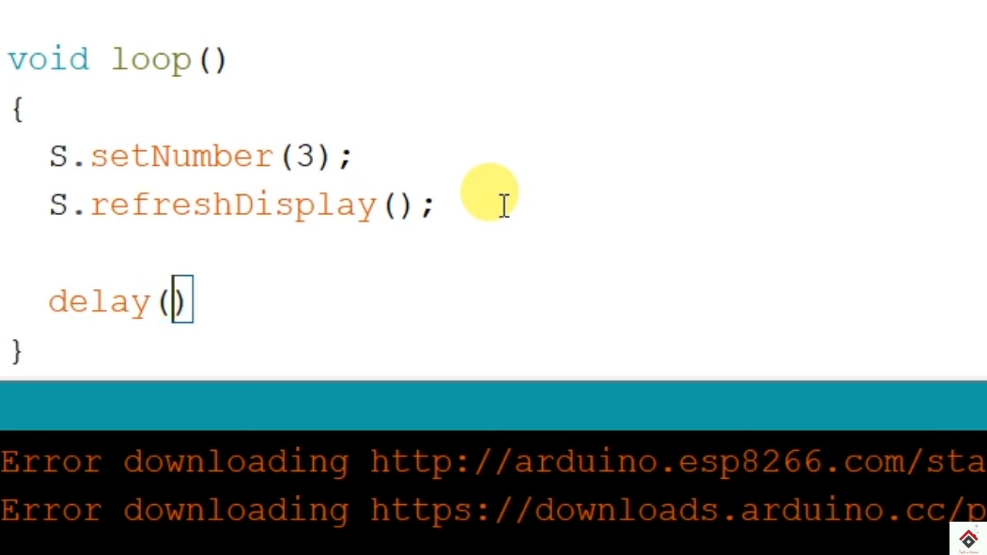
pyautogui.write('100);')
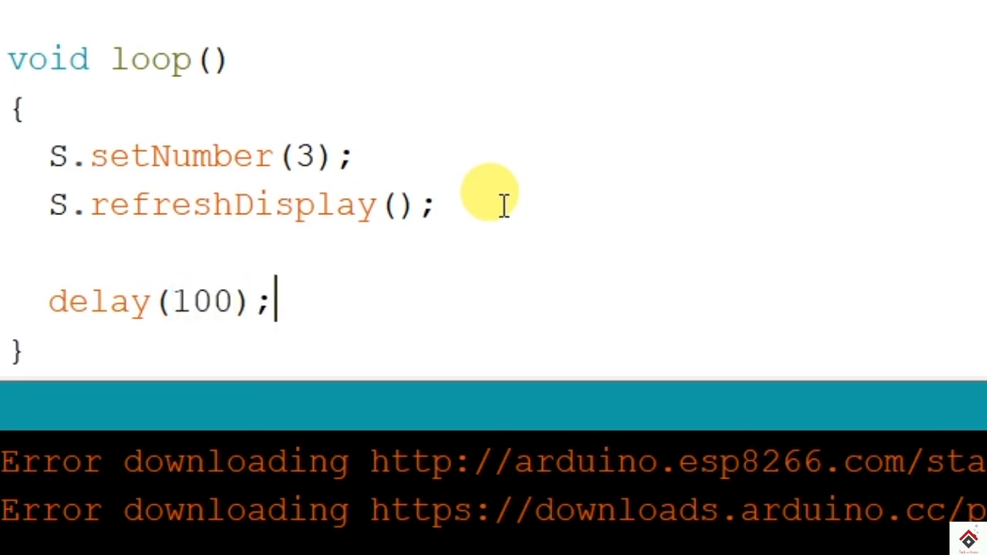
pyautogui.scroll(3)
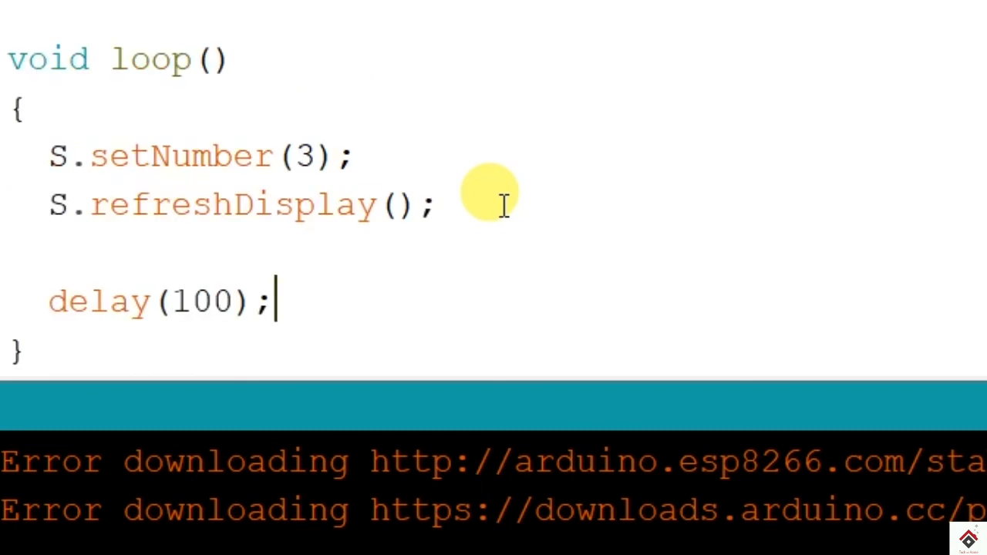
pyautogui.scroll(3)
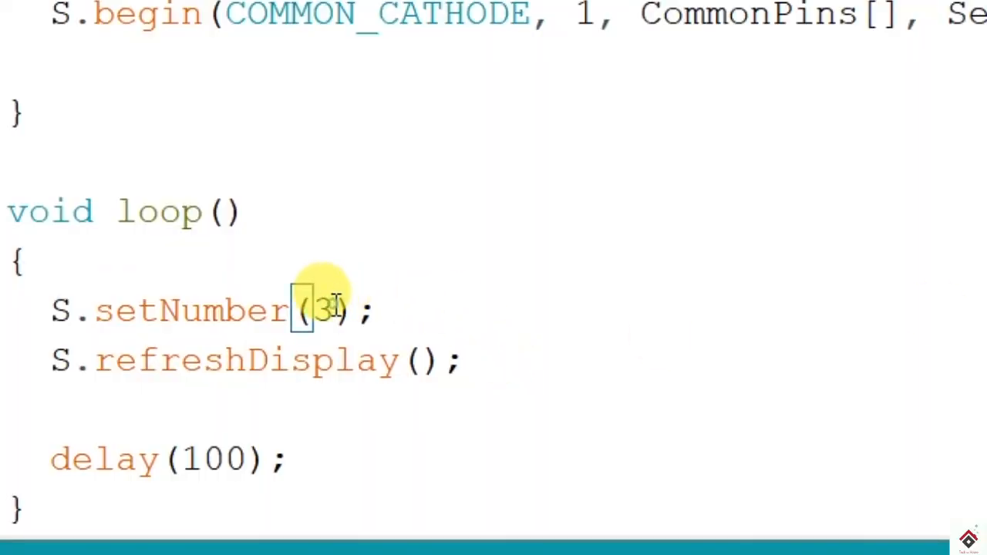
# Change setNumber's argument from 3 to 9 and add for(int i=0; i<=9; i++) above it.
pyautogui.press('Backspace')
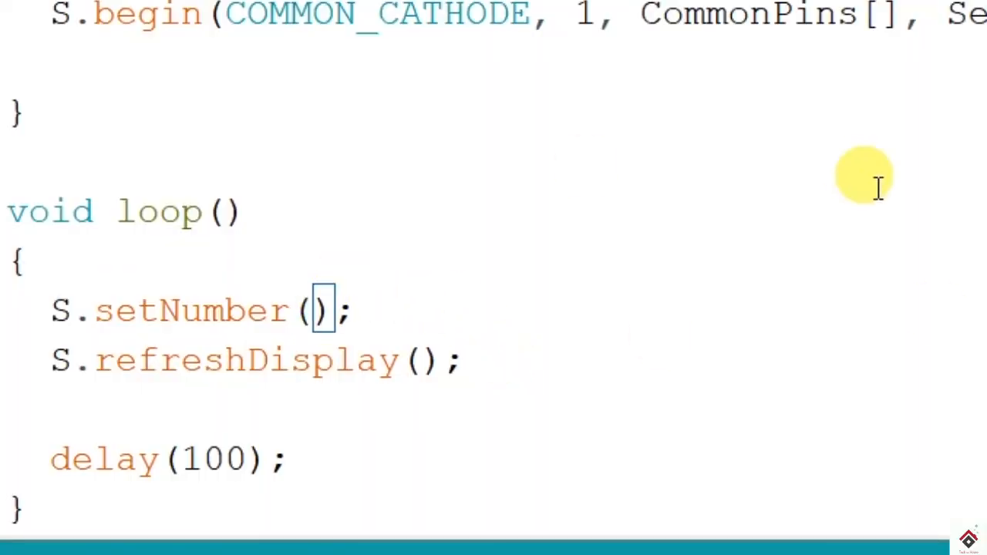
pyautogui.write('9')
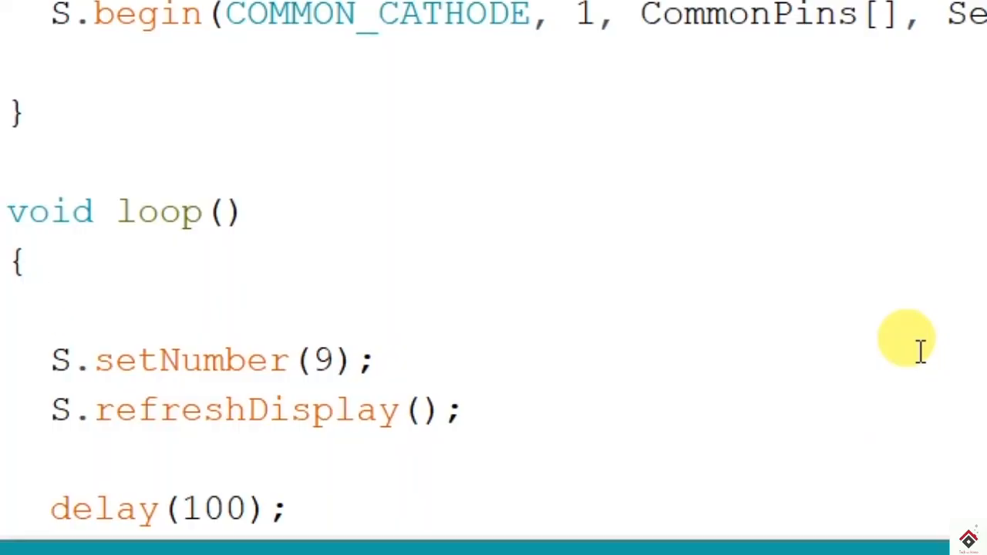
pyautogui.write('for')
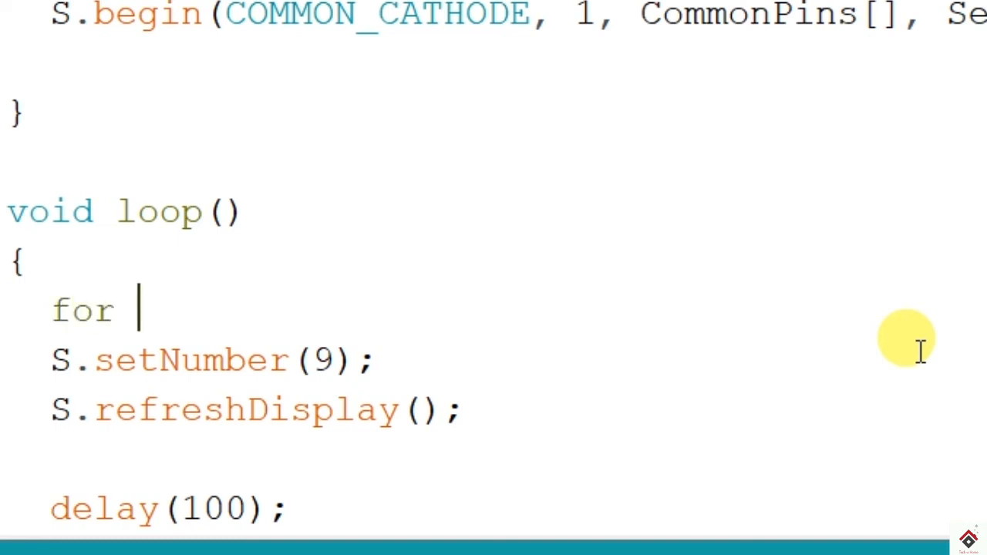
pyautogui.write('()')
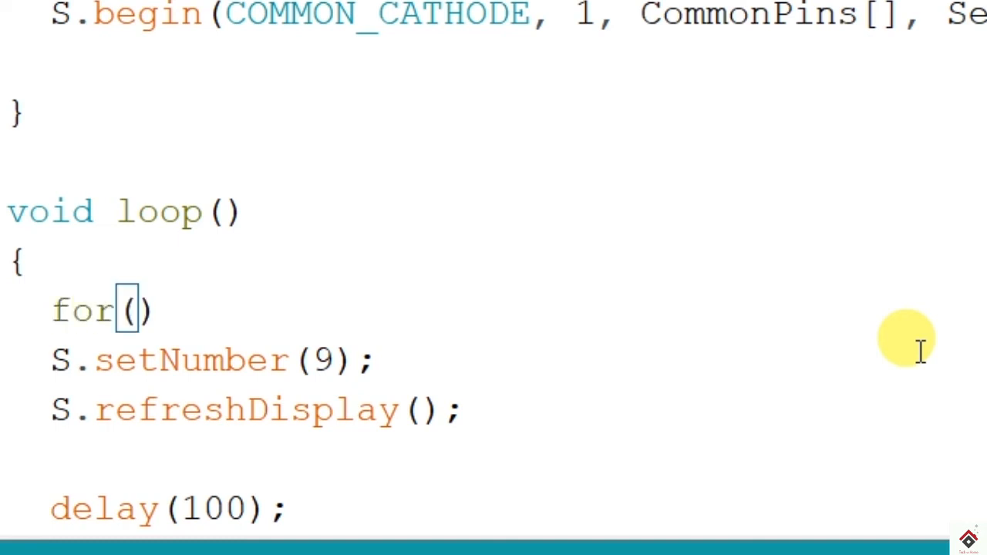
pyautogui.write('int i')
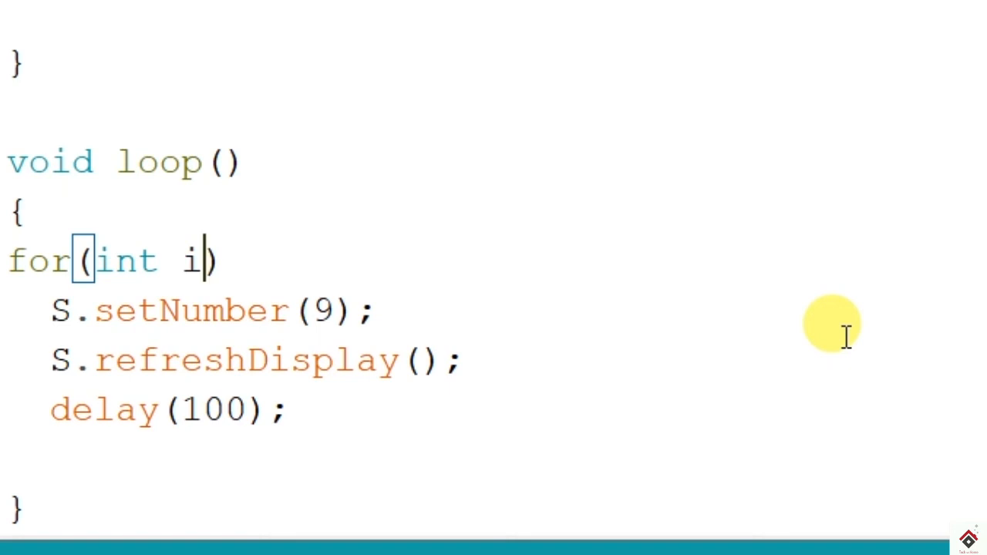
pyautogui.write('=0; i')
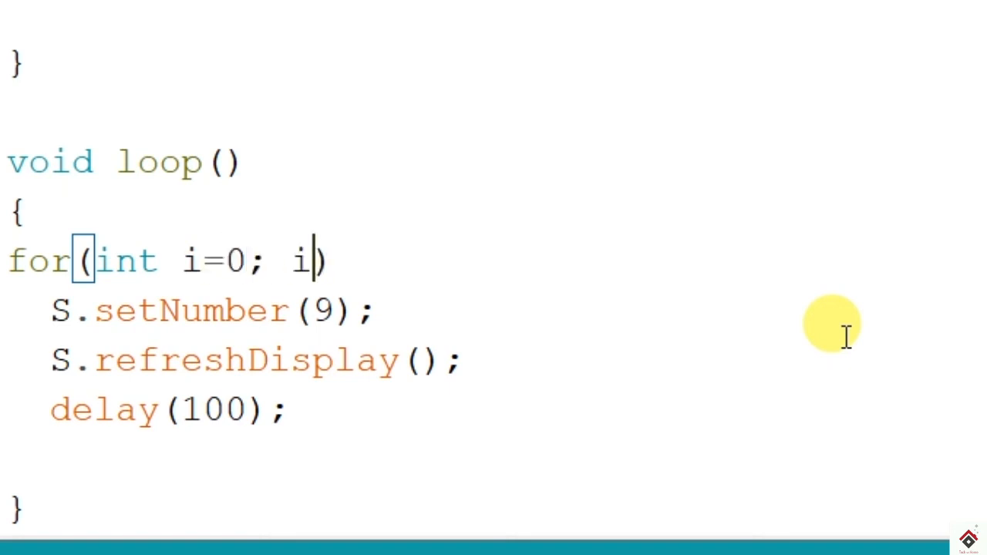
pyautogui.write('<')
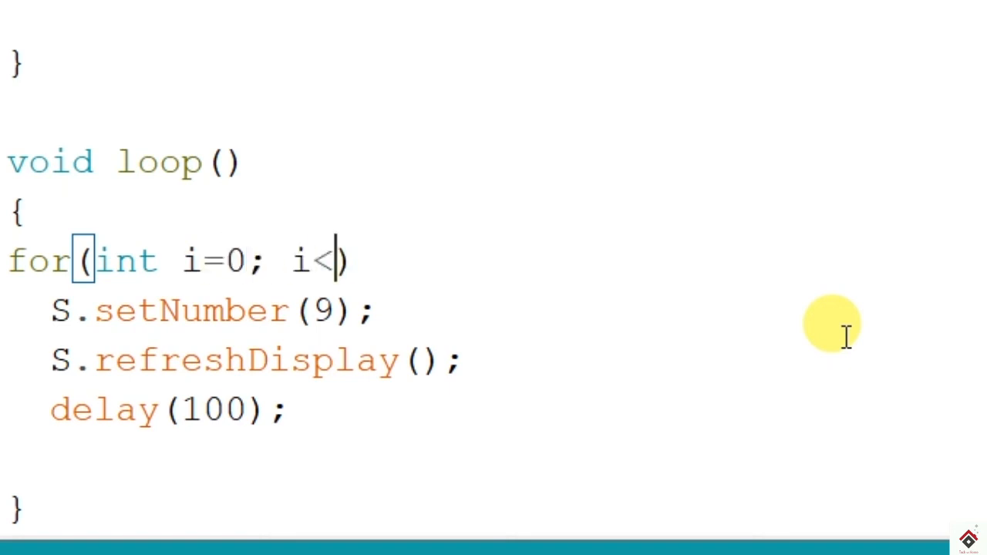
pyautogui.write('=9')
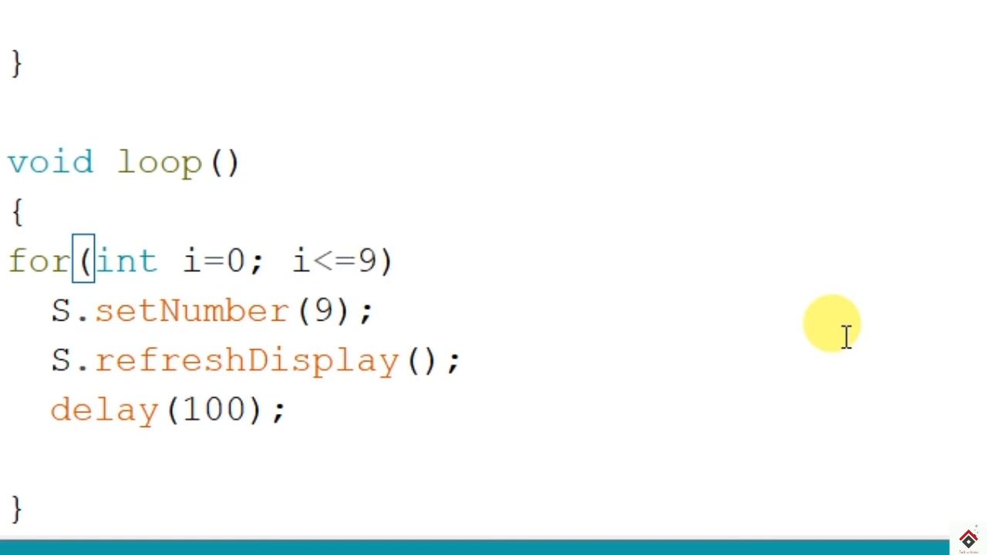
pyautogui.write('; i++')
pyautogui.write('{')
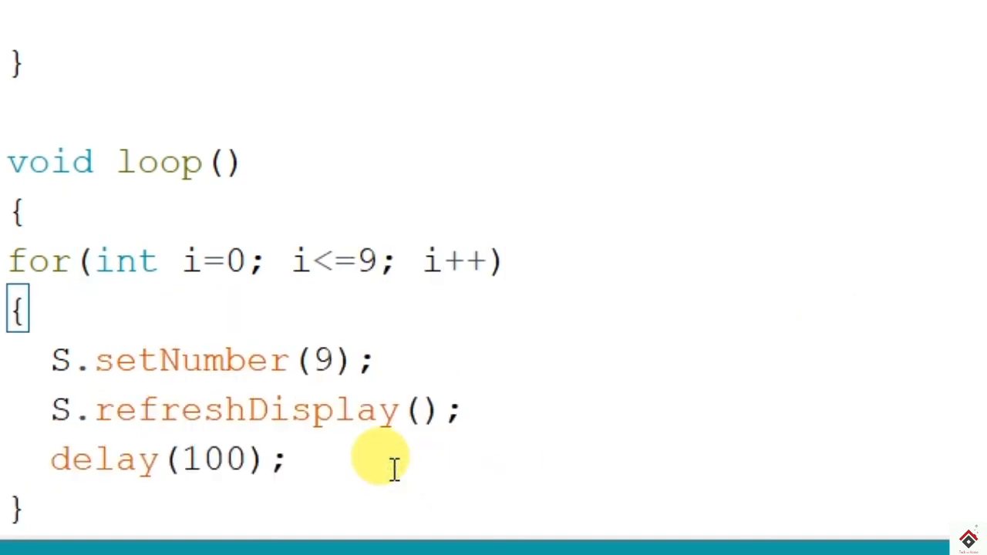
pyautogui.scroll(3)
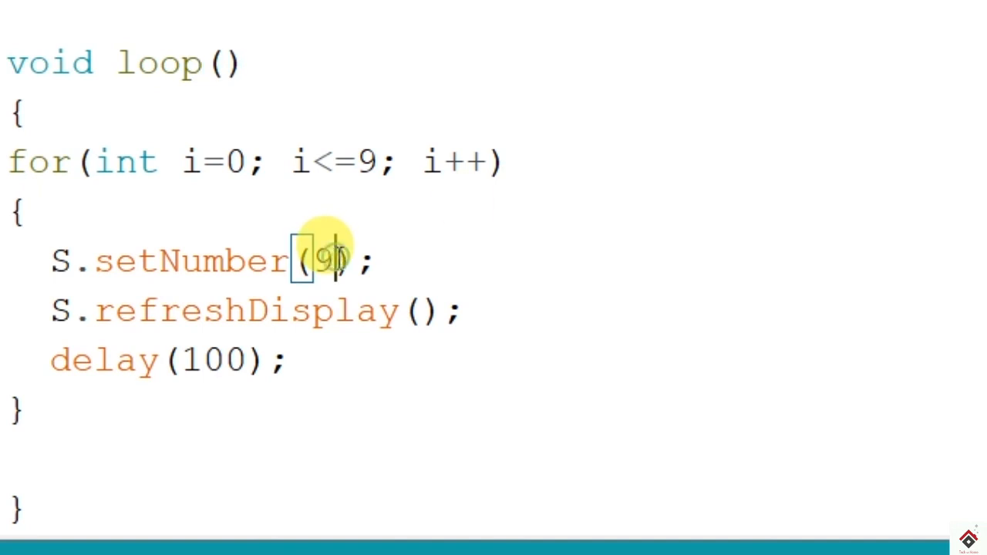
# Replace the fixed 9 in S.setNumber() with the loop counter i.
pyautogui.press('Backspace')
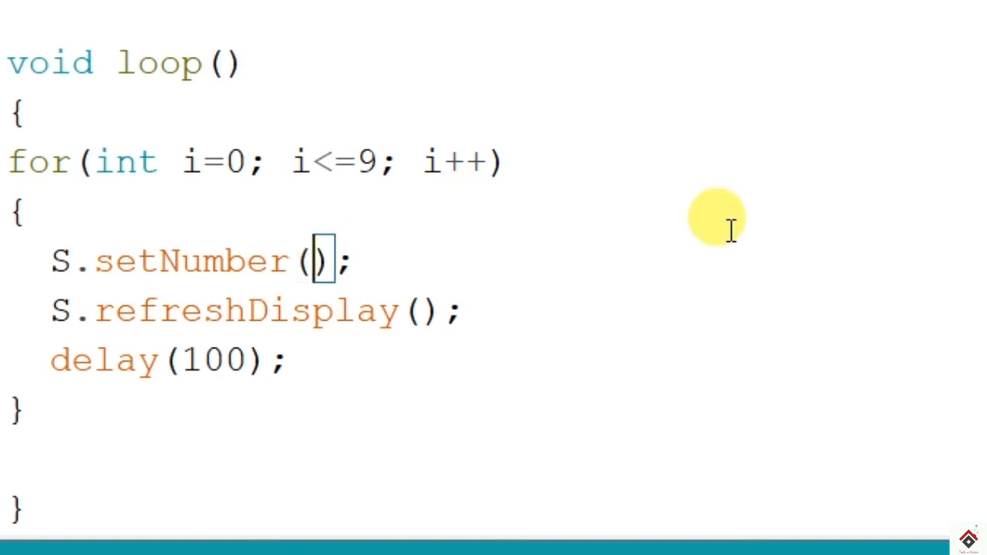
pyautogui.write('i')
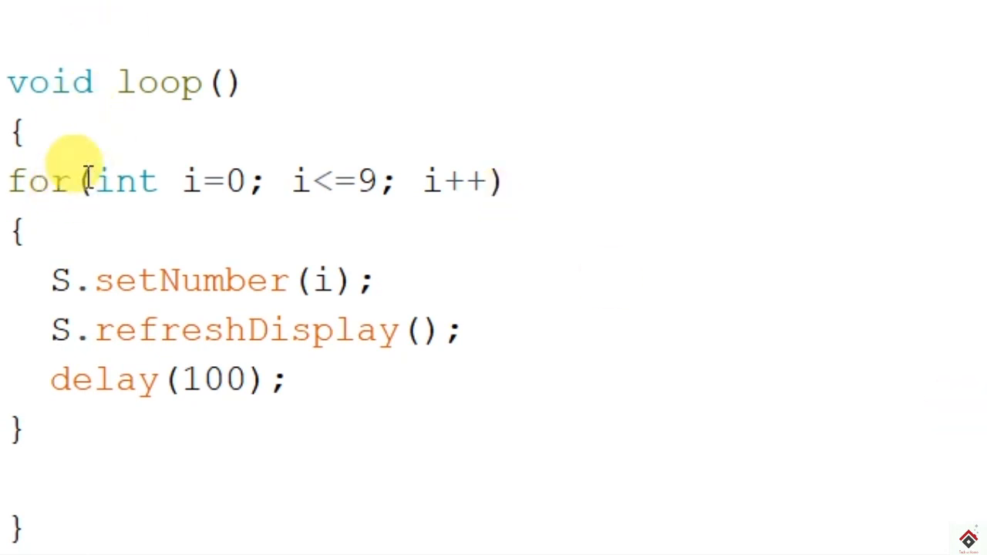
pyautogui.moveTo(81, 181); pyautogui.dragTo(516, 181)
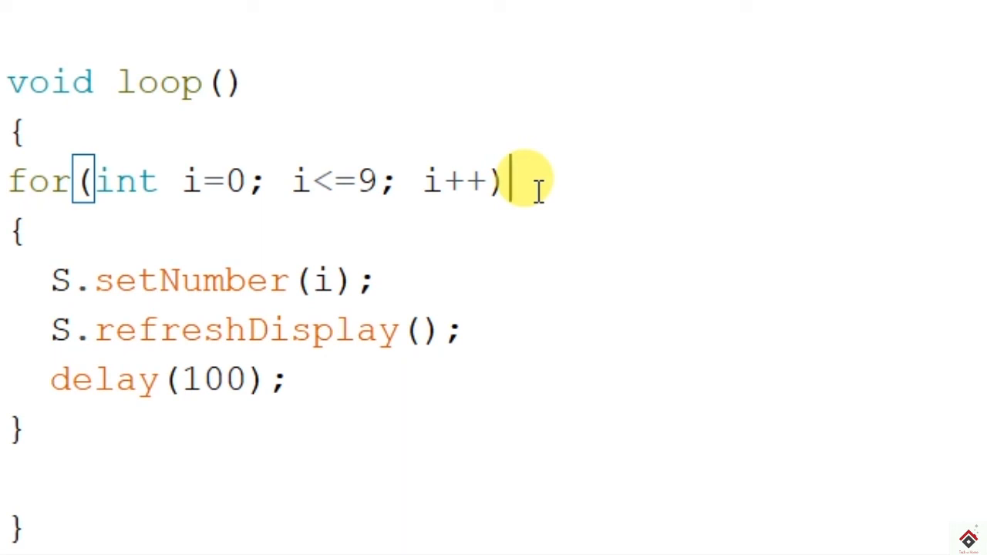
pyautogui.moveTo(702, 422)
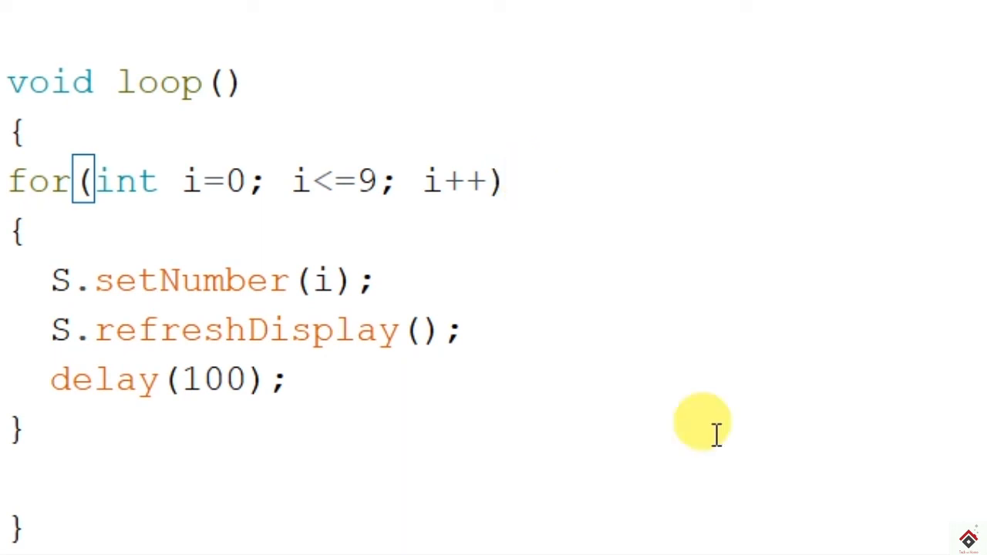